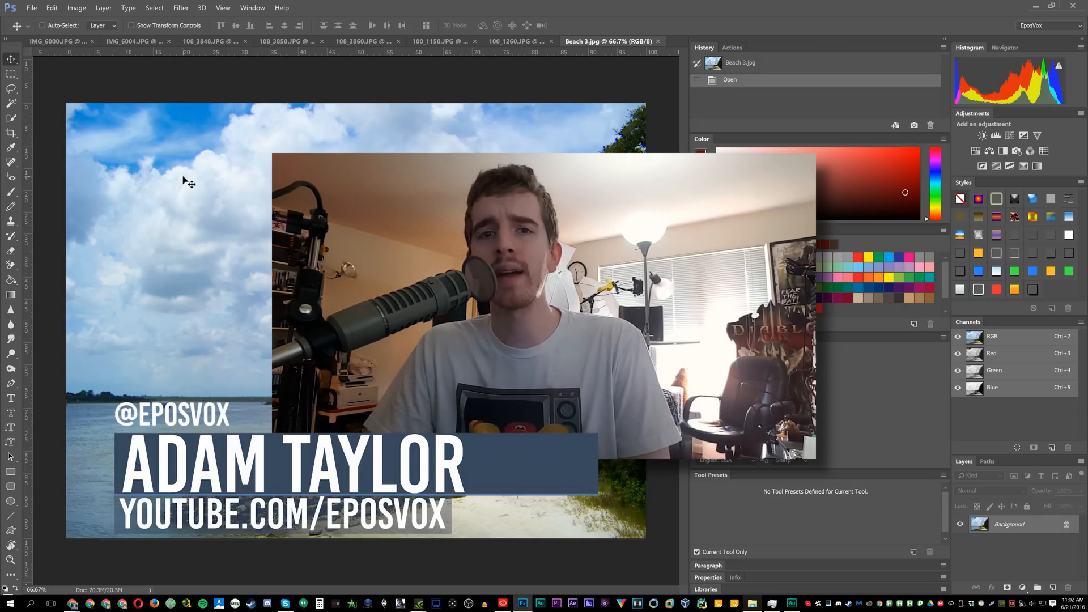
Select the Crop tool and browse the open photos, ending on the palm-tree photo 100_1150.JPG
left_click(11, 133)
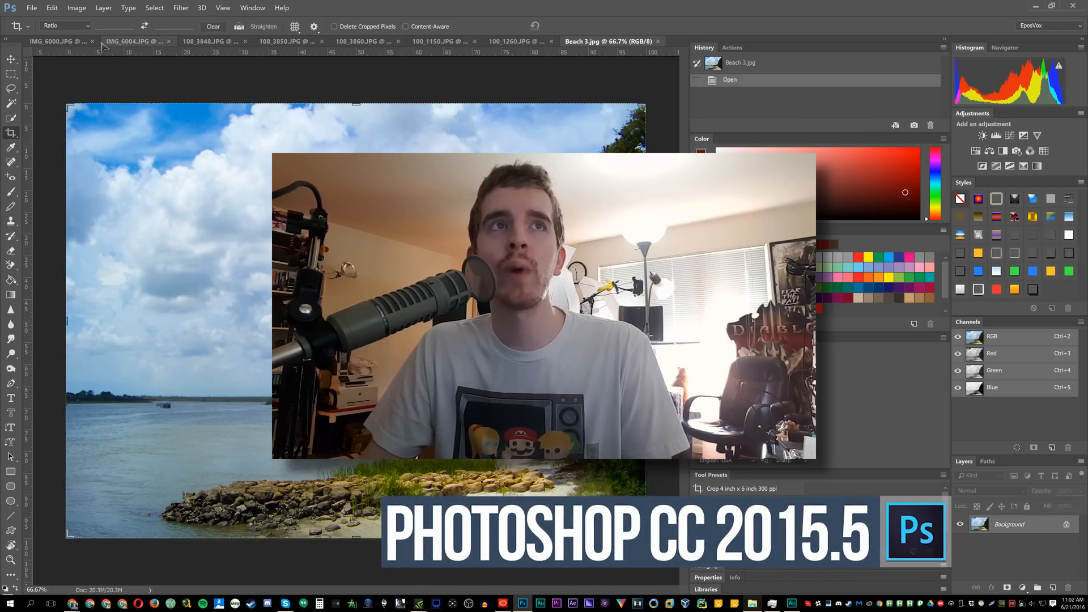
left_click(62, 42)
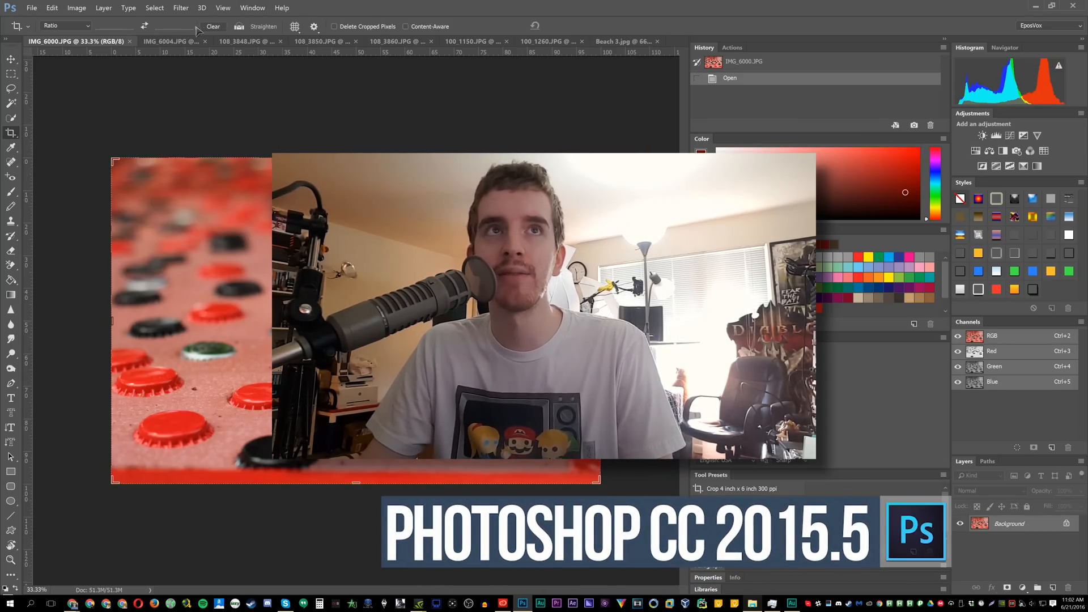
left_click(241, 41)
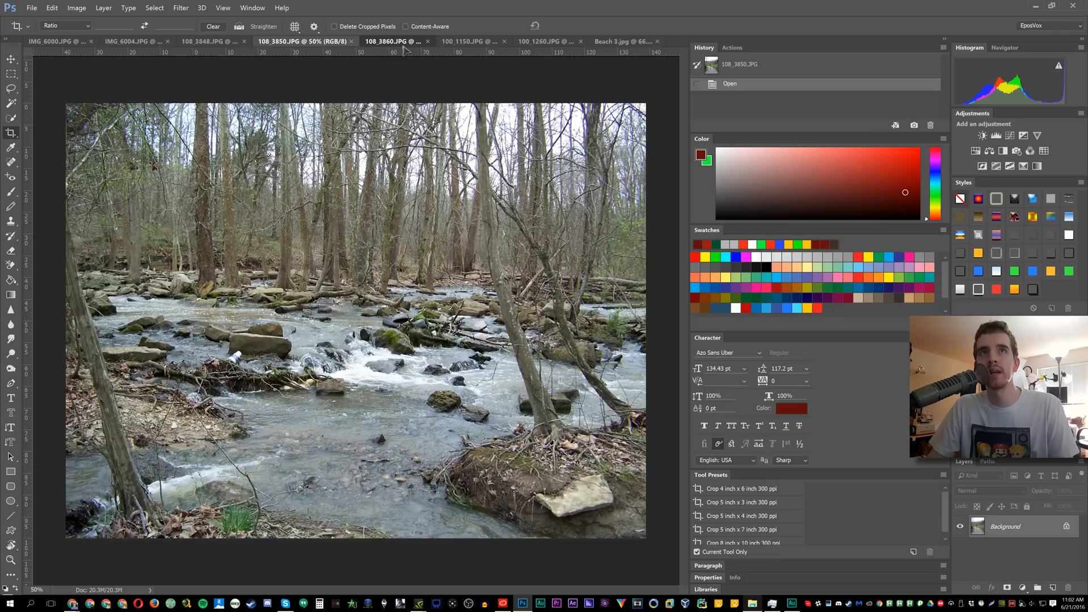
left_click(466, 40)
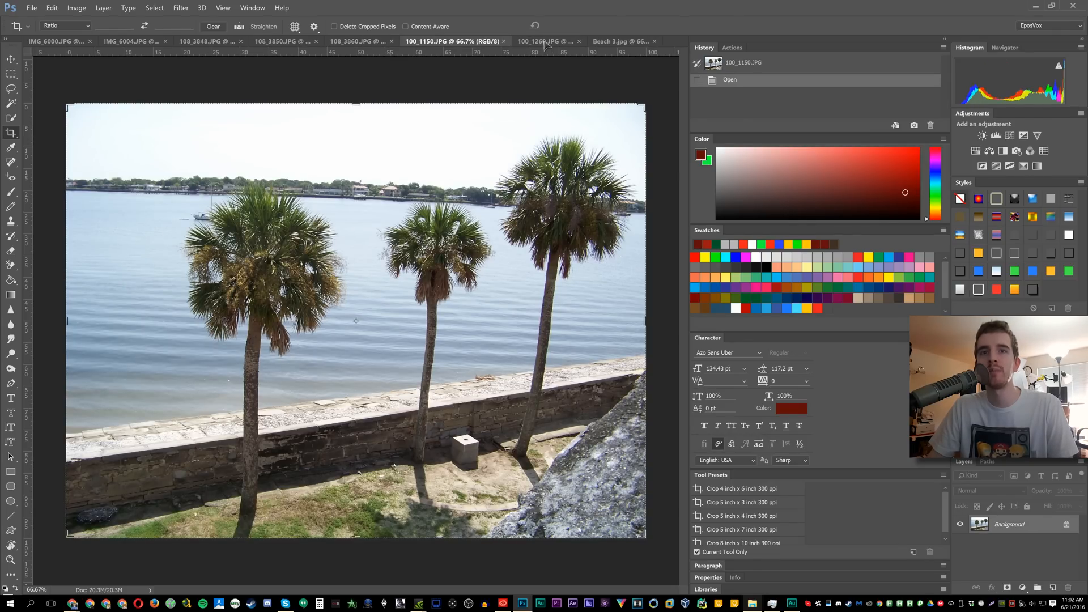
left_click(545, 40)
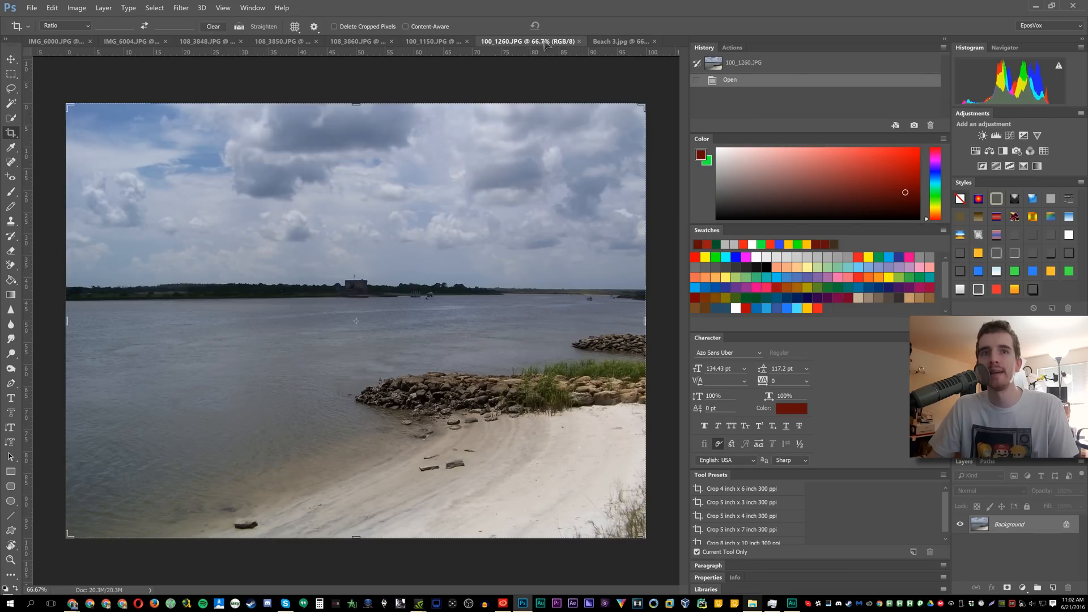
mouse_move(543, 48)
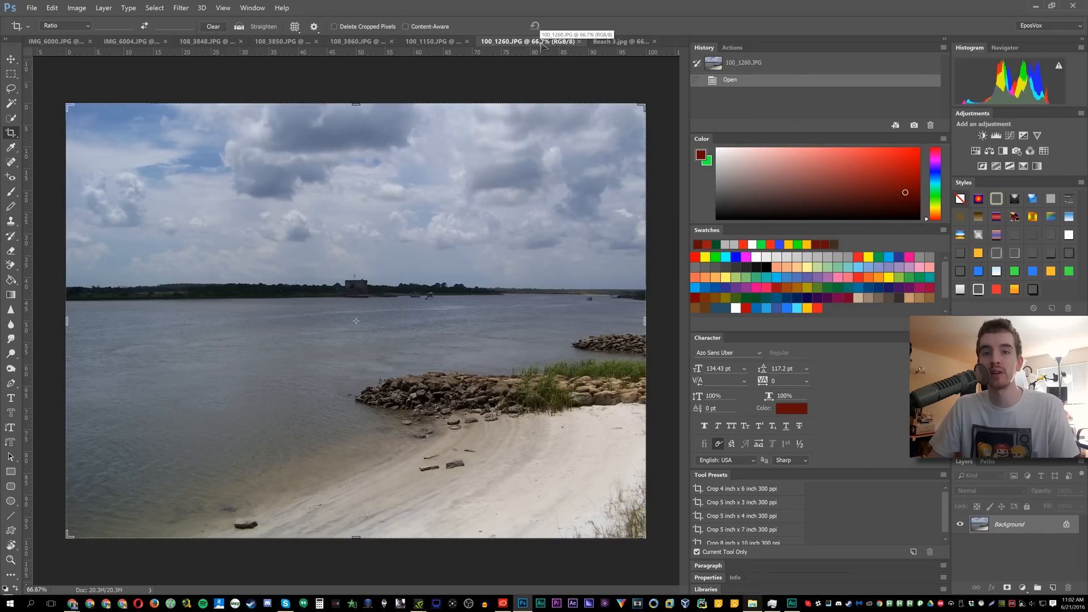
left_click(606, 41)
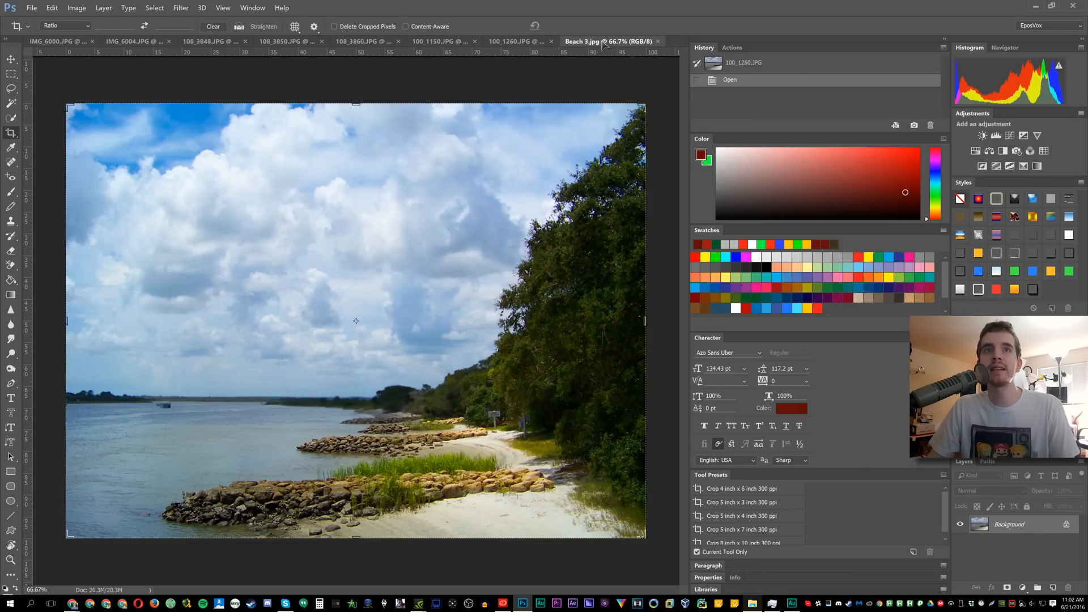
left_click(442, 41)
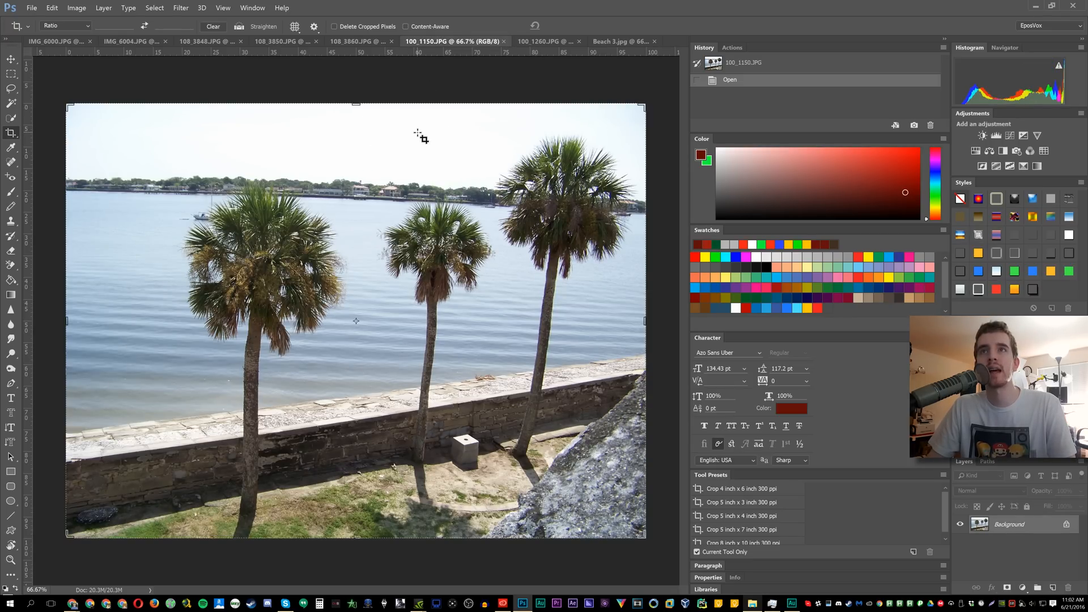
mouse_move(214, 135)
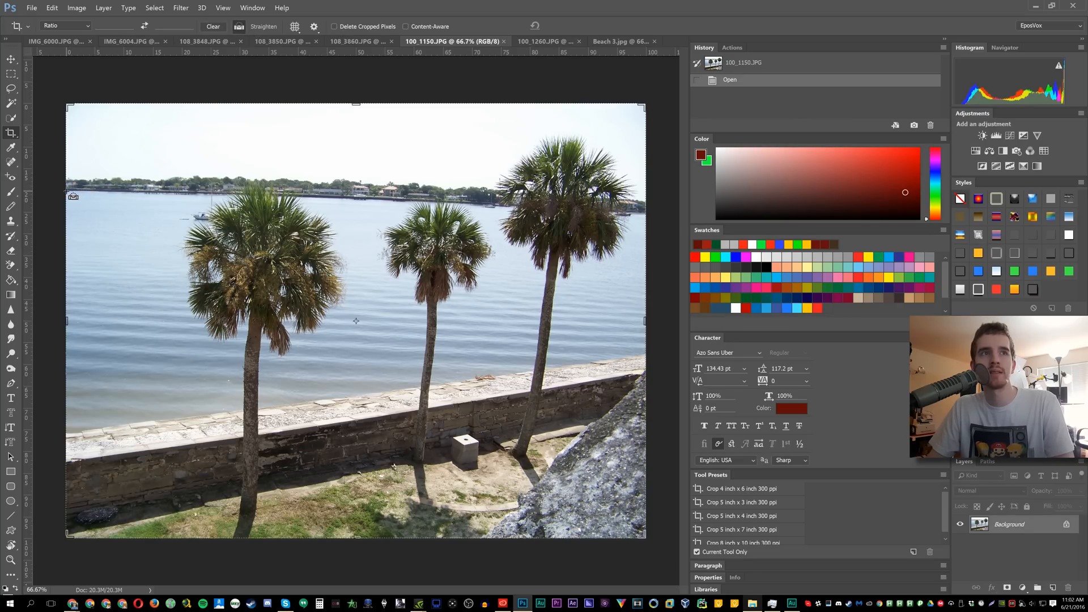
Level the palm-tree photo along the horizon with Content-Aware filling the corners
left_click_drag(69, 191, 618, 208)
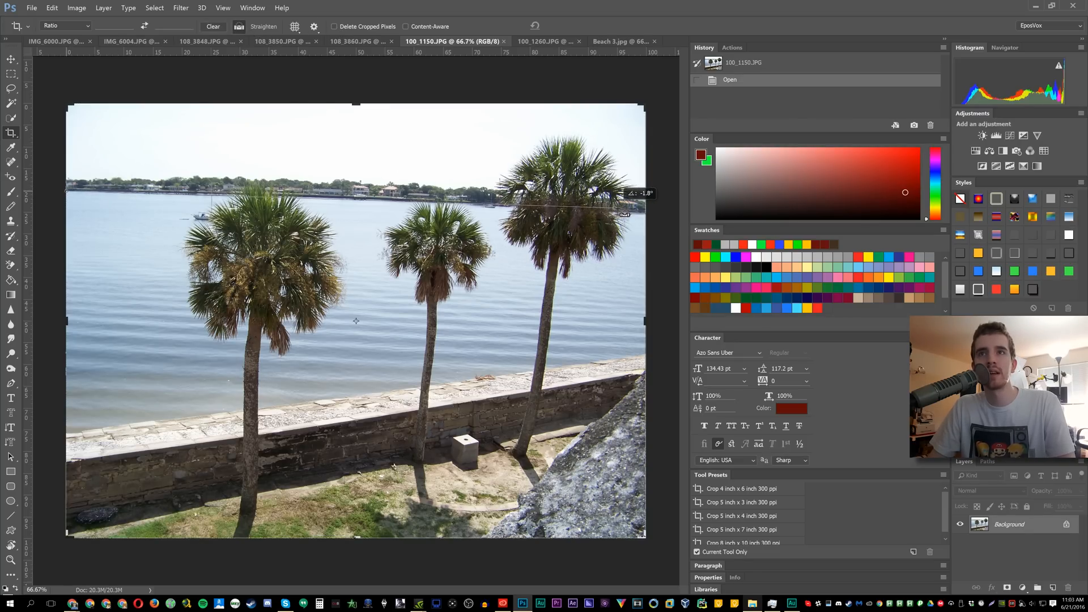
left_click_drag(622, 213, 659, 208)
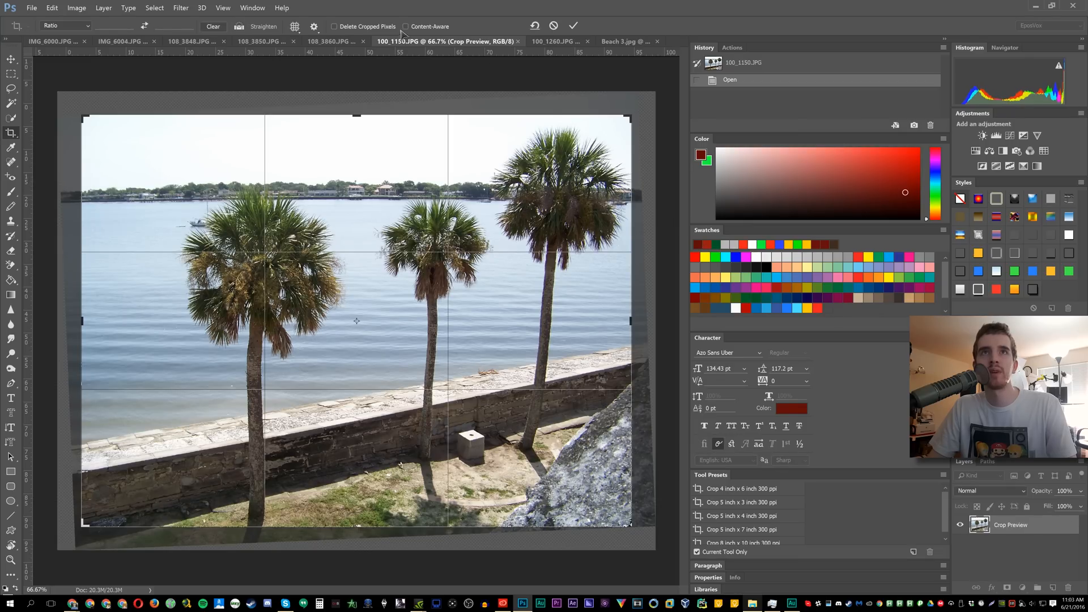
left_click(411, 26)
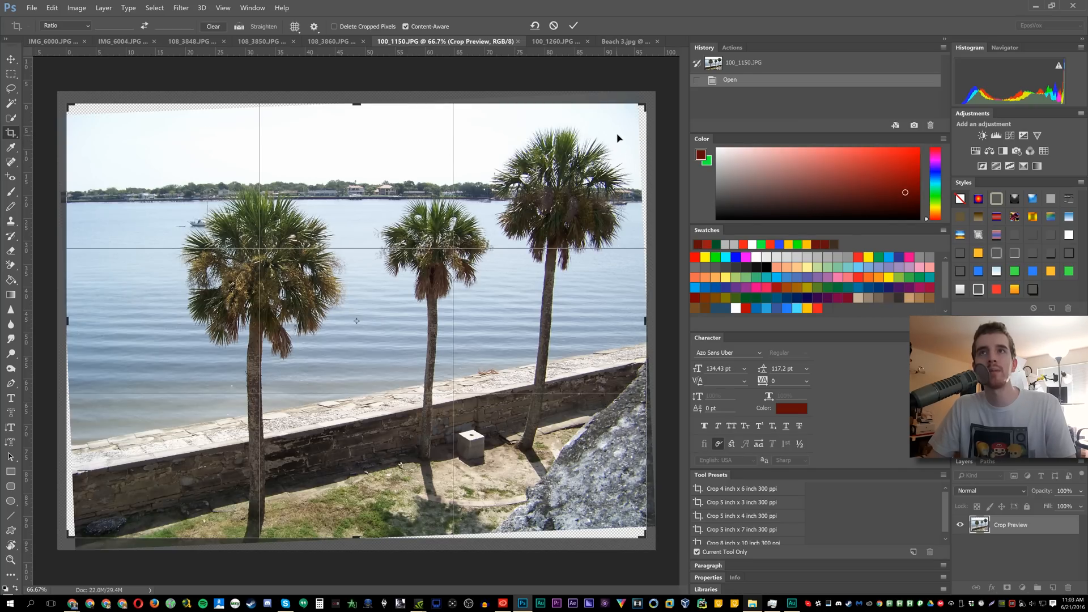
mouse_move(109, 500)
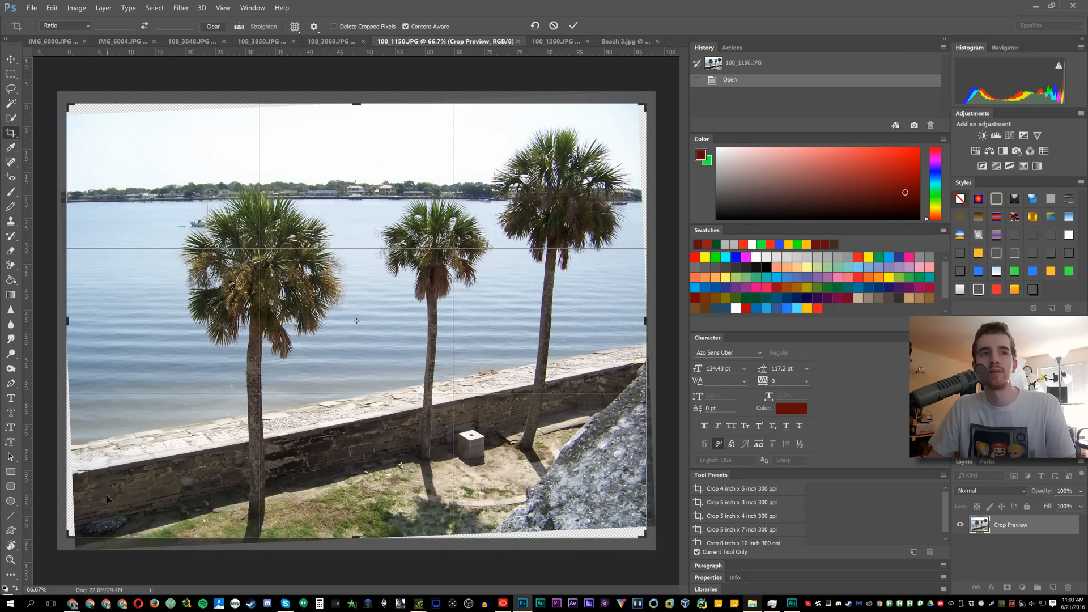
mouse_move(636, 287)
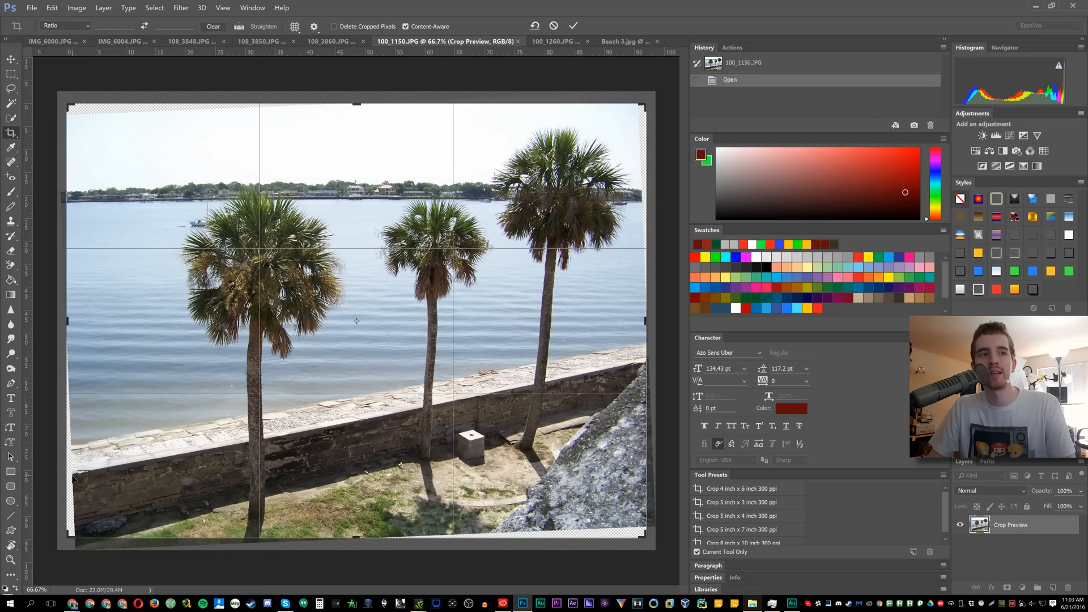
mouse_move(103, 472)
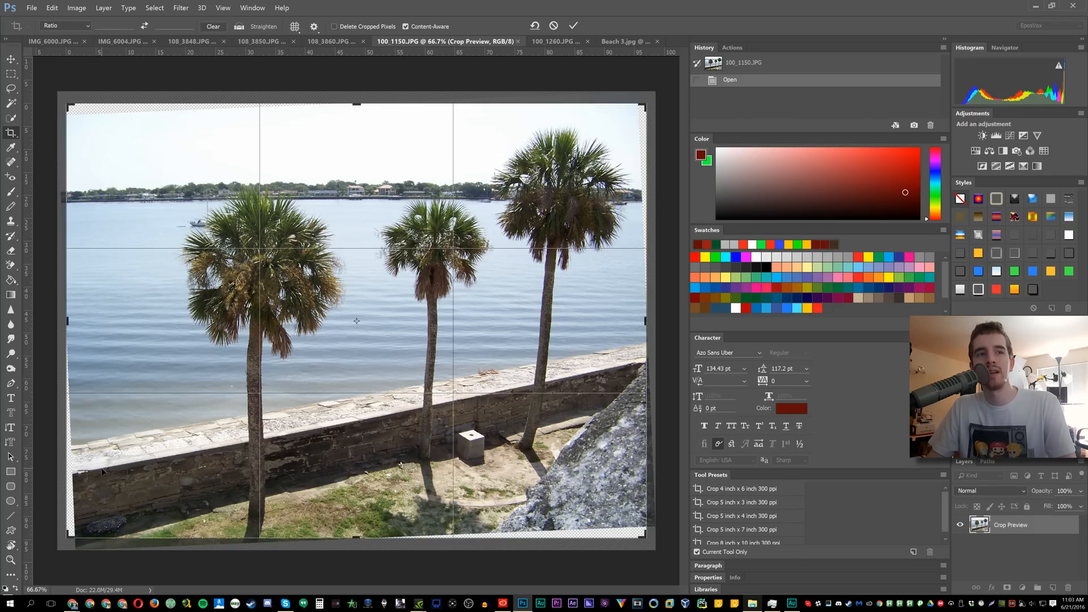
mouse_move(154, 438)
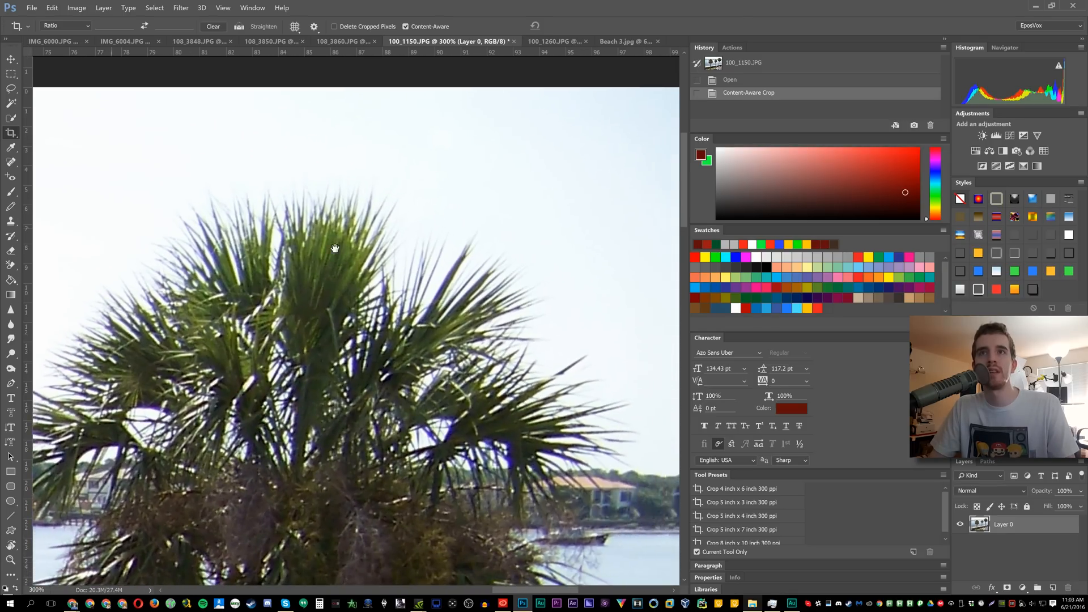
left_click_drag(335, 248, 292, 135)
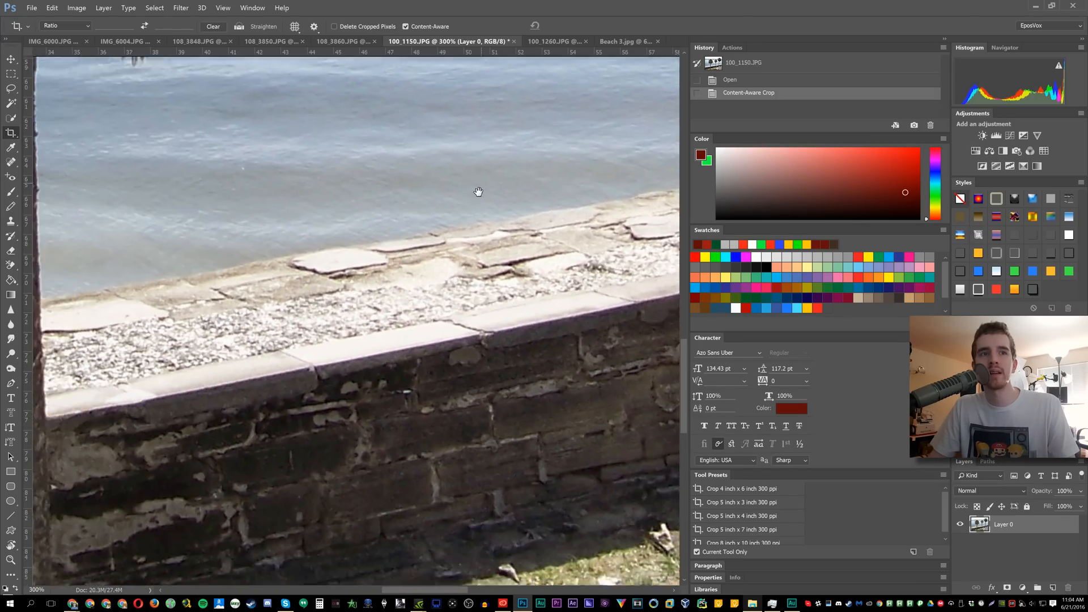
left_click_drag(477, 191, 517, 221)
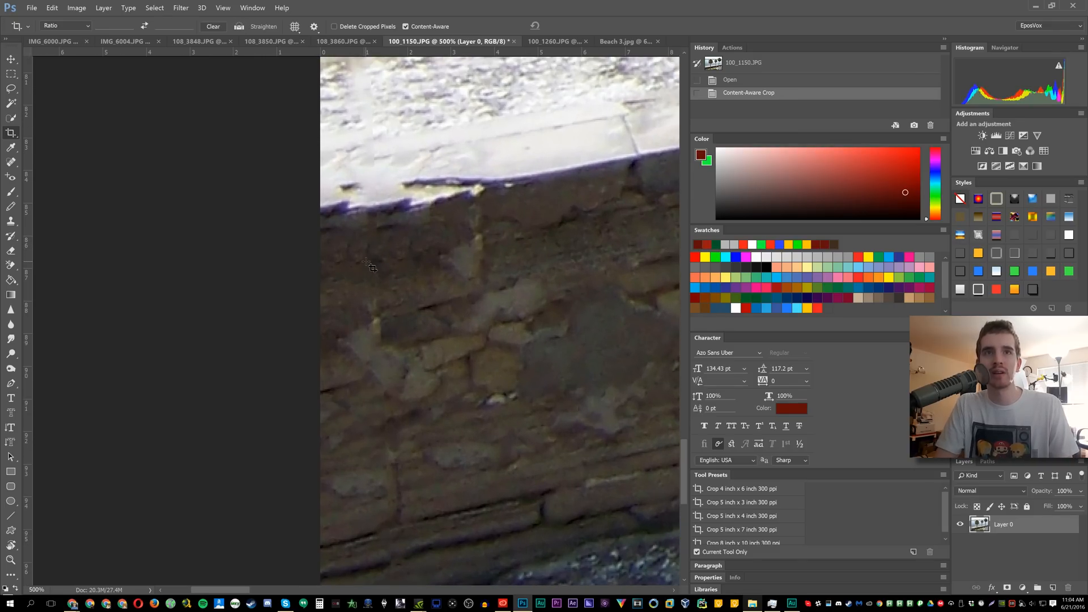
mouse_move(417, 156)
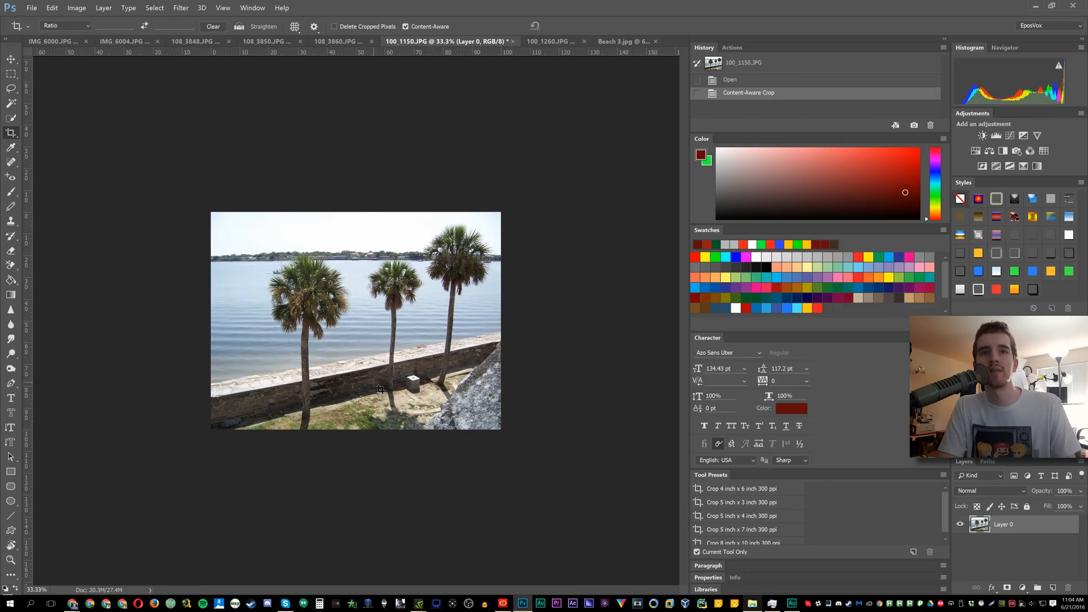
mouse_move(518, 75)
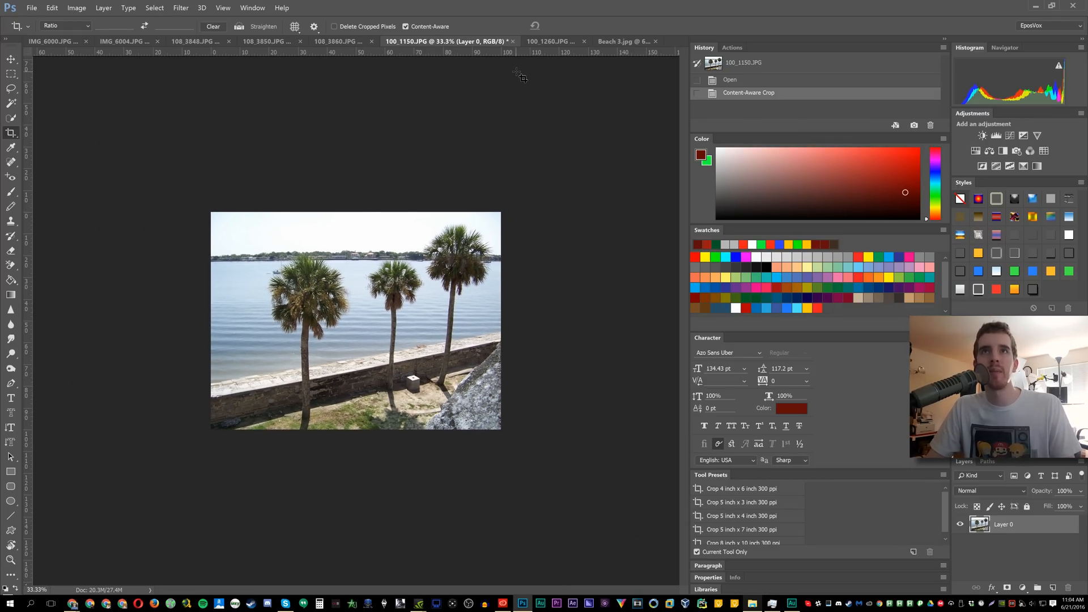
mouse_move(232, 415)
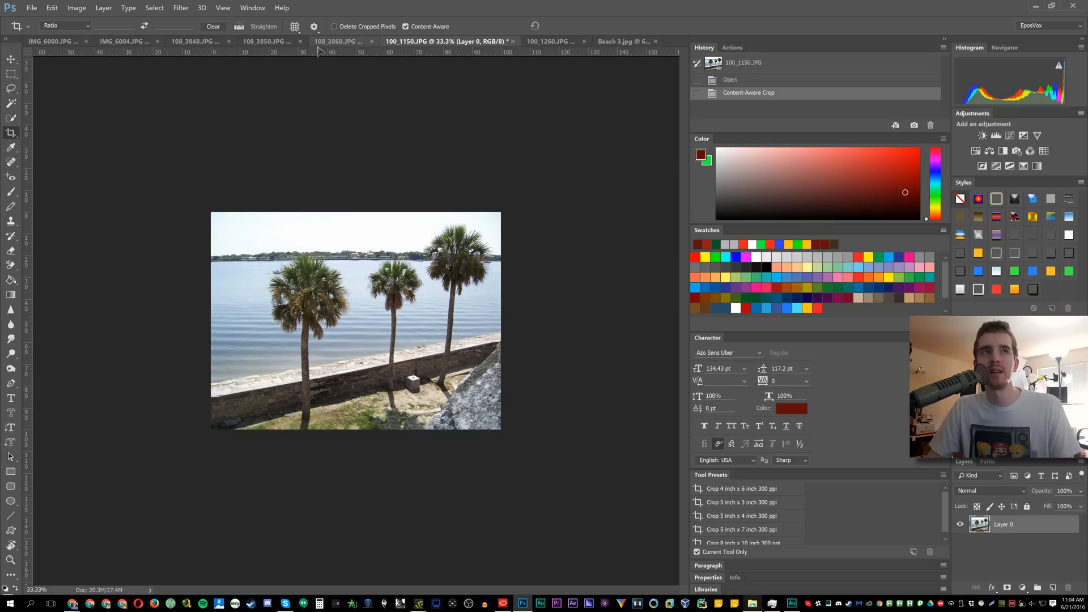
Extend IMG_6000 upward with a committed Content-Aware crop that fills the top strip
left_click(57, 41)
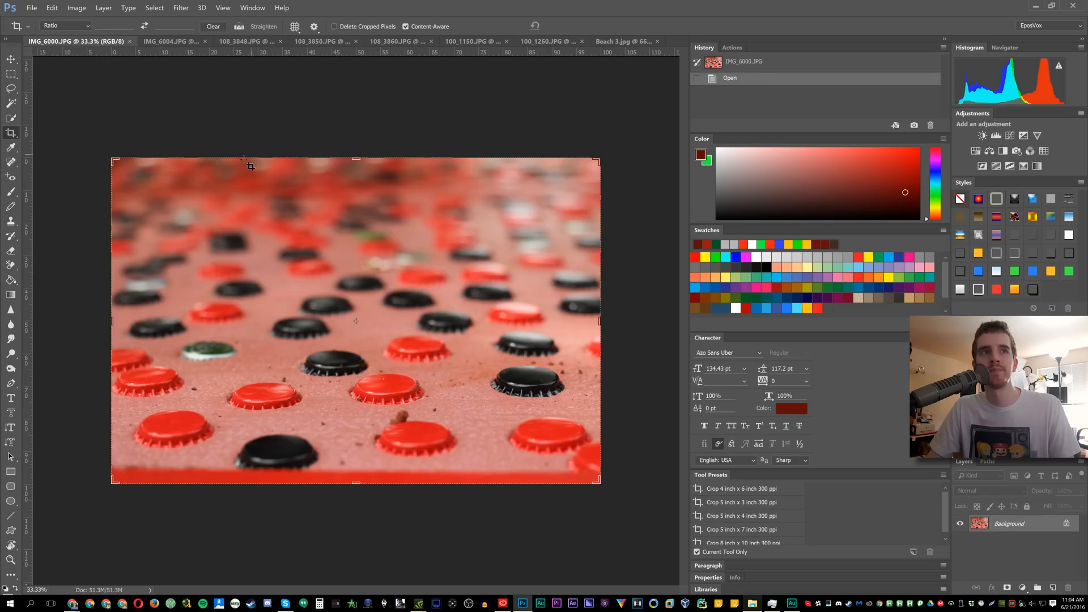
mouse_move(351, 201)
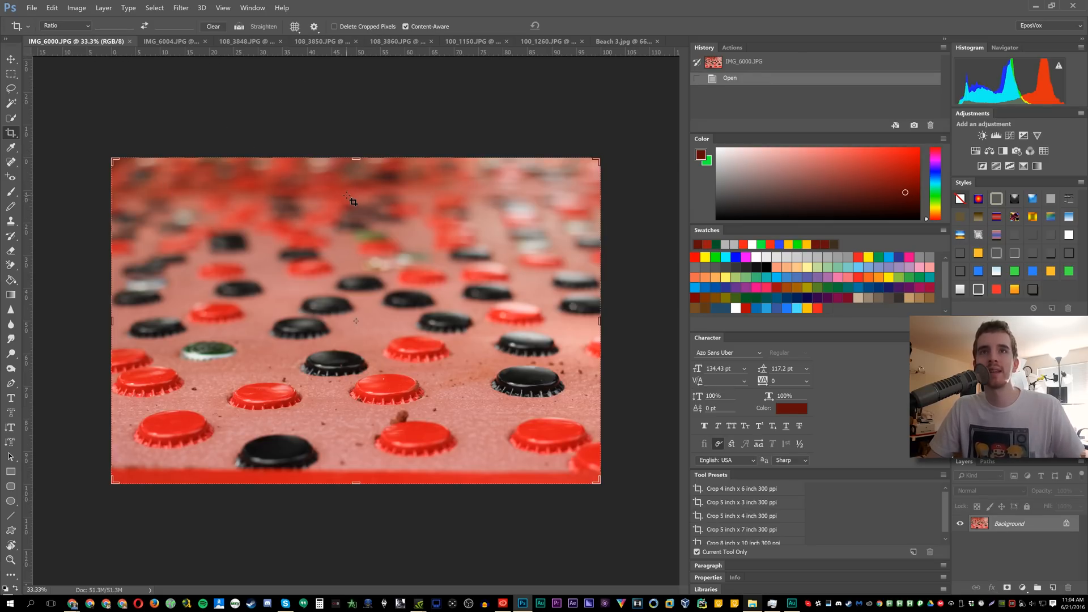
mouse_move(252, 459)
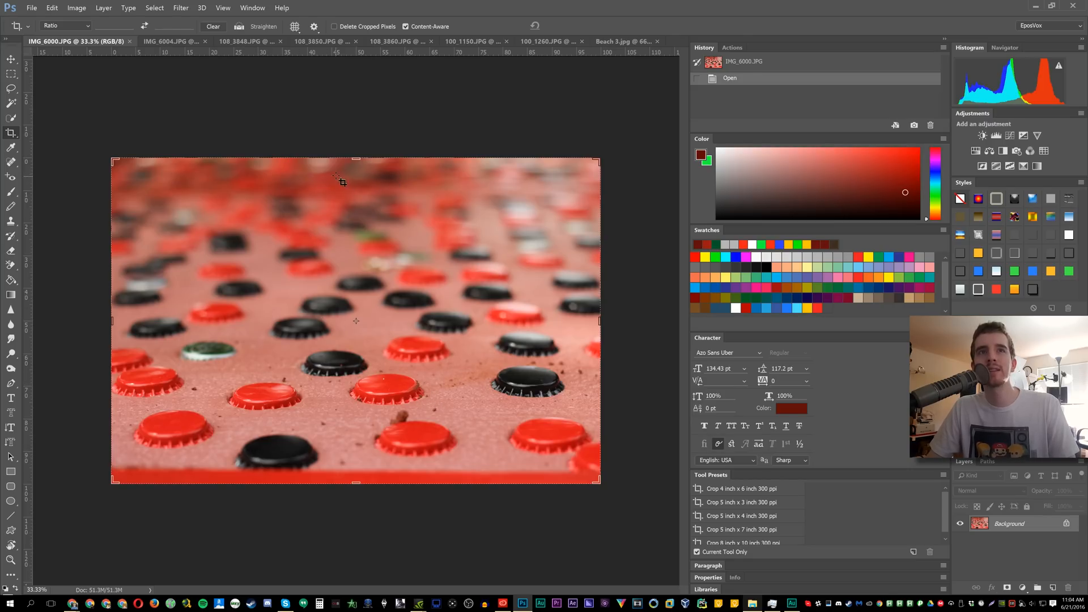
left_click_drag(355, 160, 355, 139)
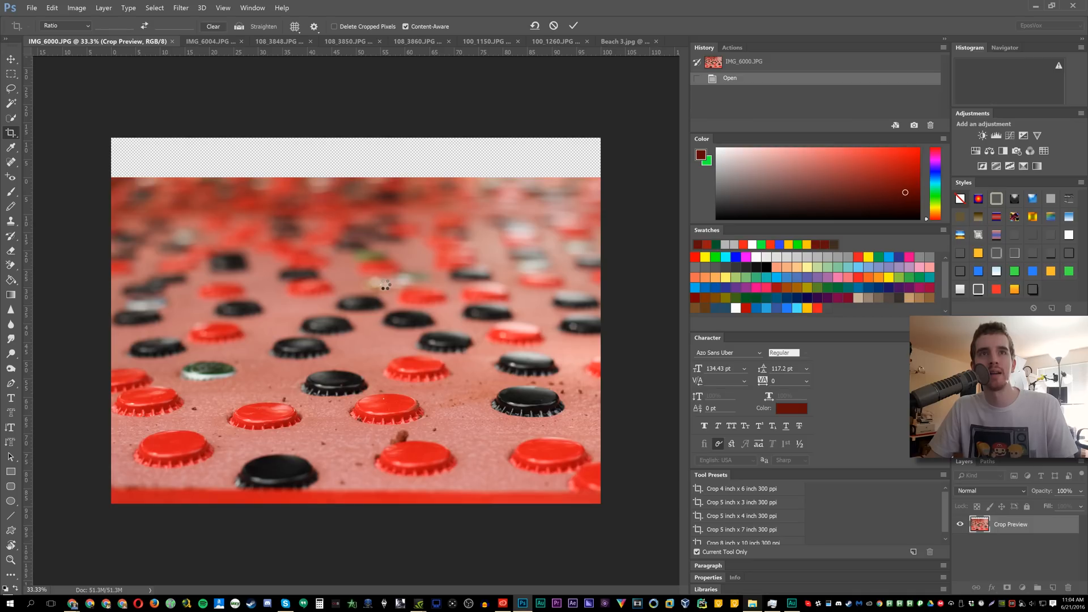
left_click(573, 25)
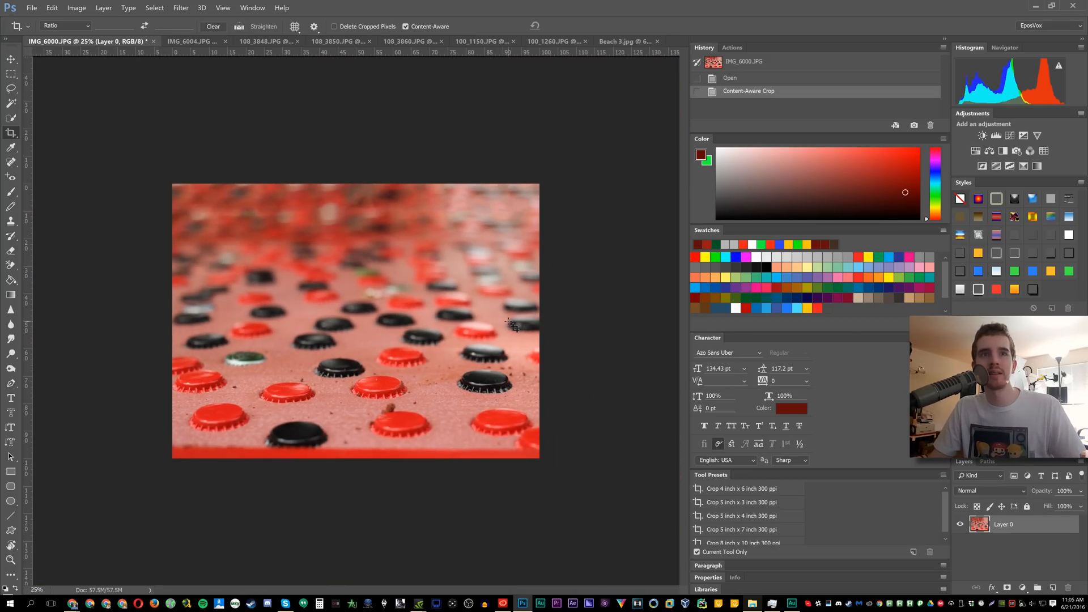
mouse_move(253, 244)
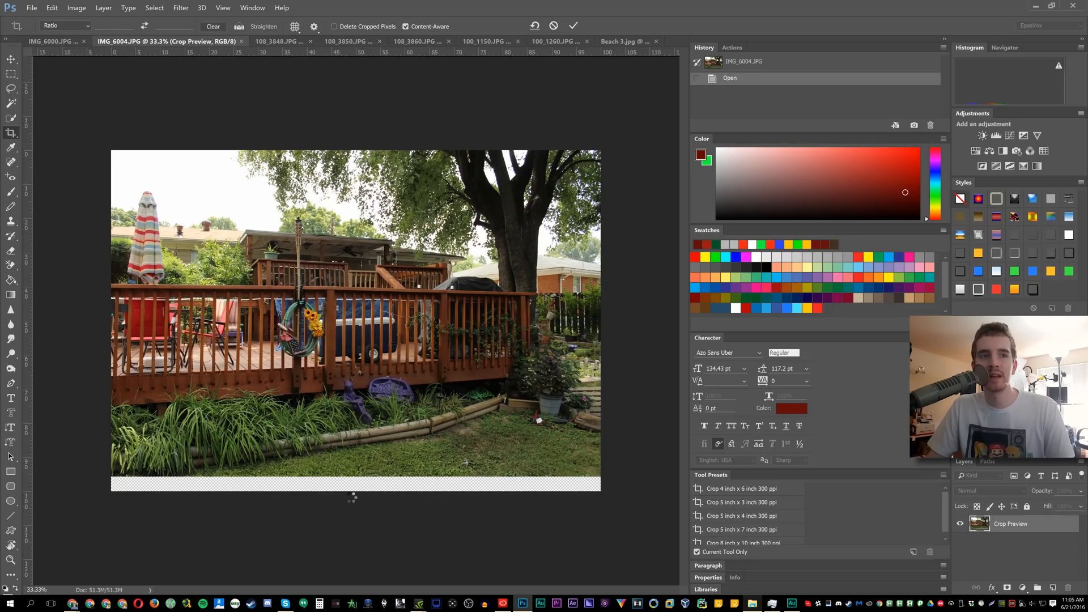
Commit the Content-Aware crop on IMG_6004, then zoom and pan to inspect the generated grass
left_click(573, 26)
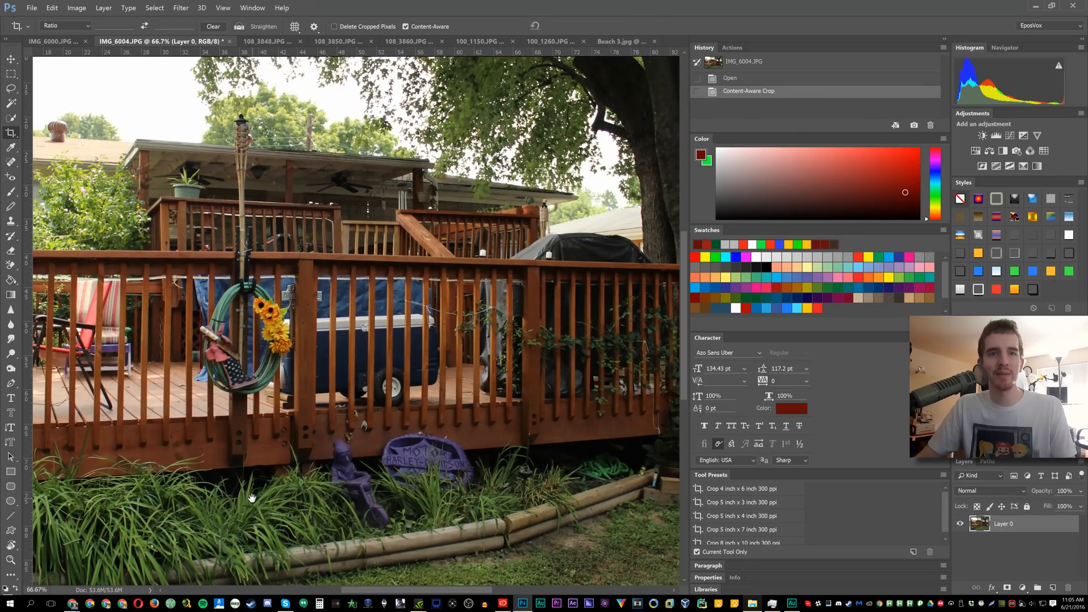
scroll("down", 3)
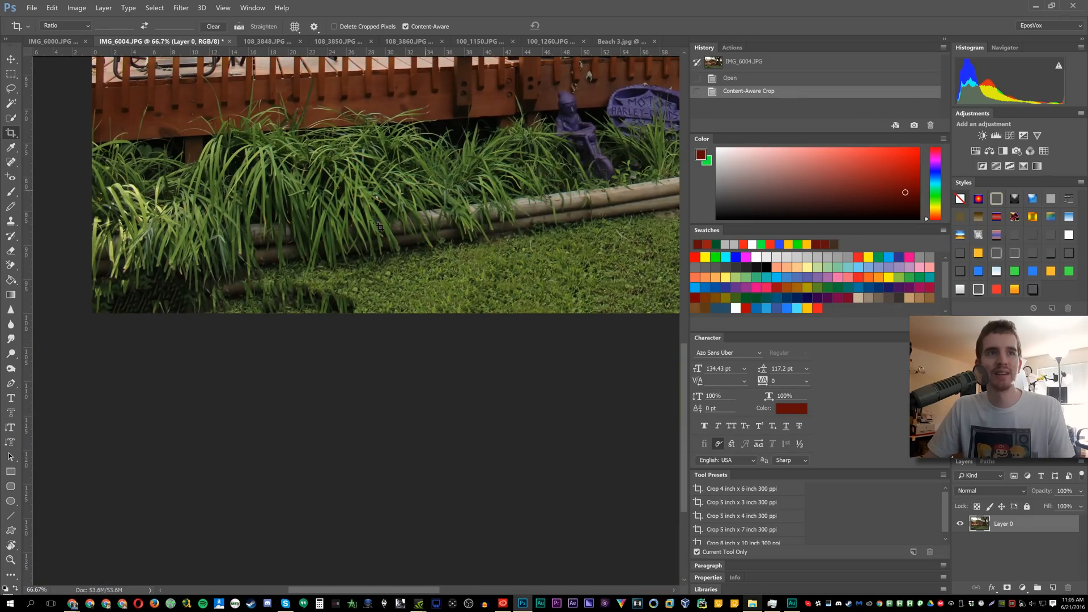
mouse_move(178, 305)
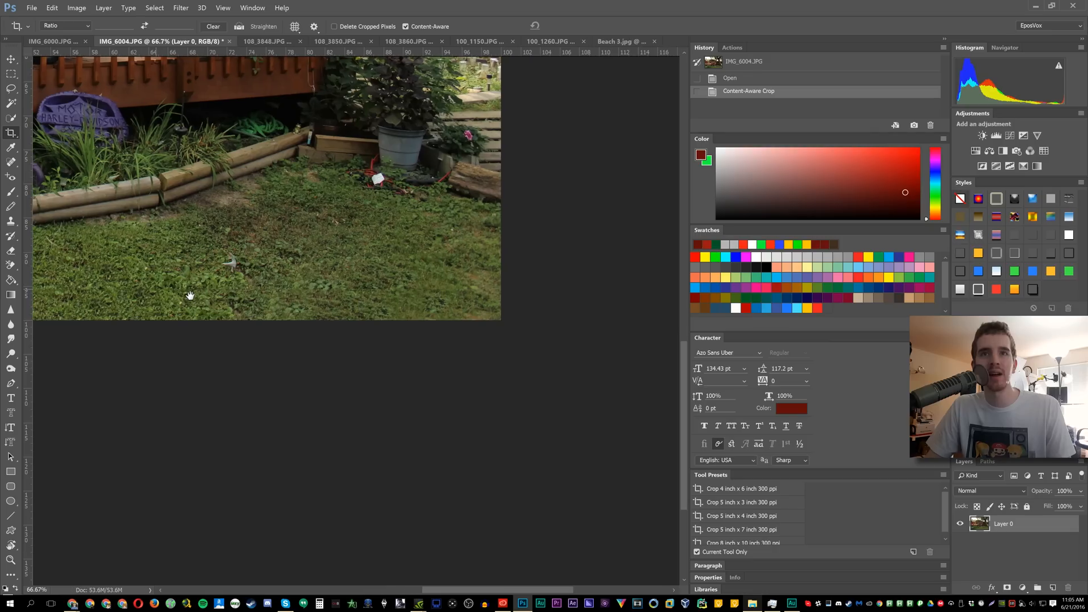
left_click_drag(190, 296, 275, 340)
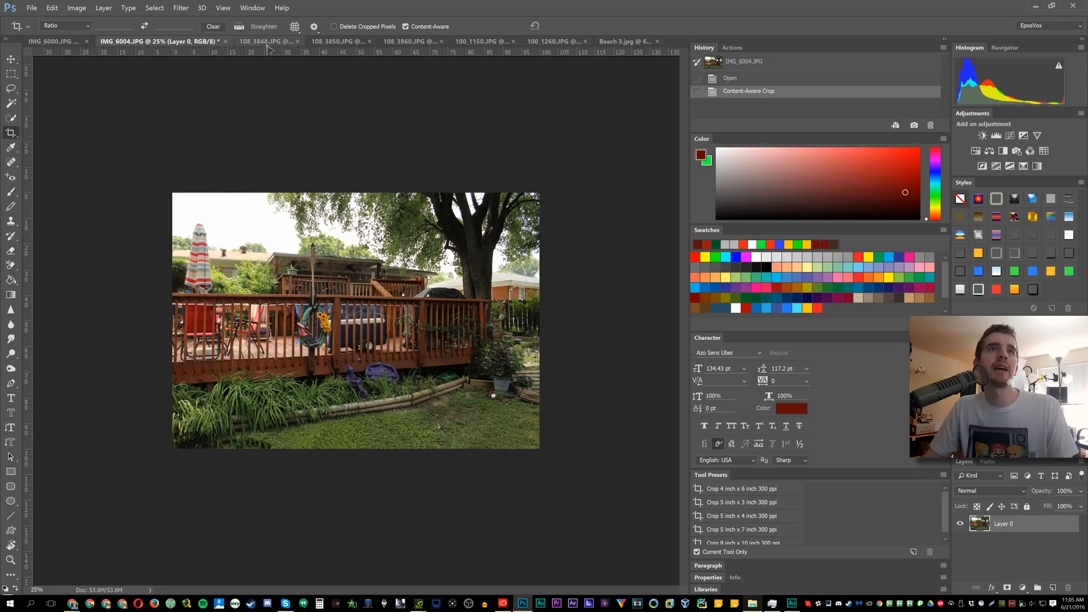
On 108_3848, extend the crop and apply the straightened shed-photo crop
left_click(267, 41)
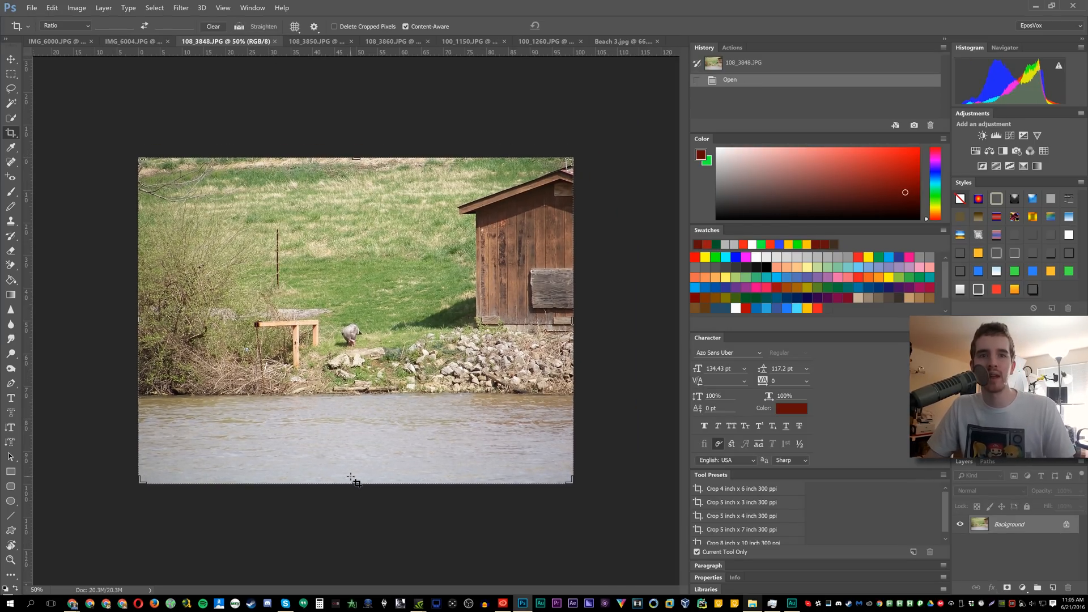
left_click_drag(355, 477, 355, 495)
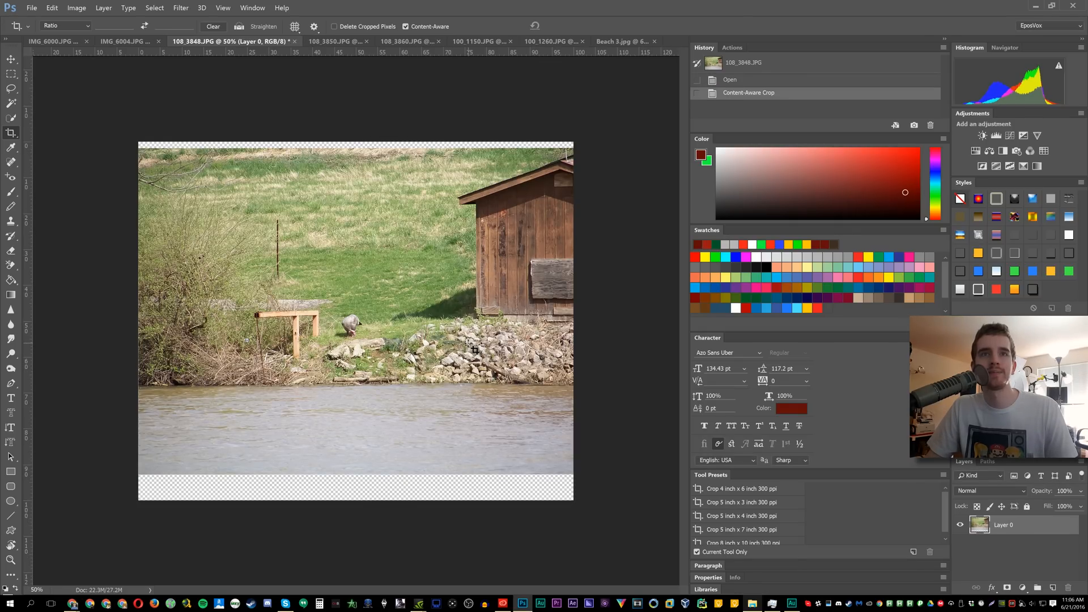
mouse_move(309, 121)
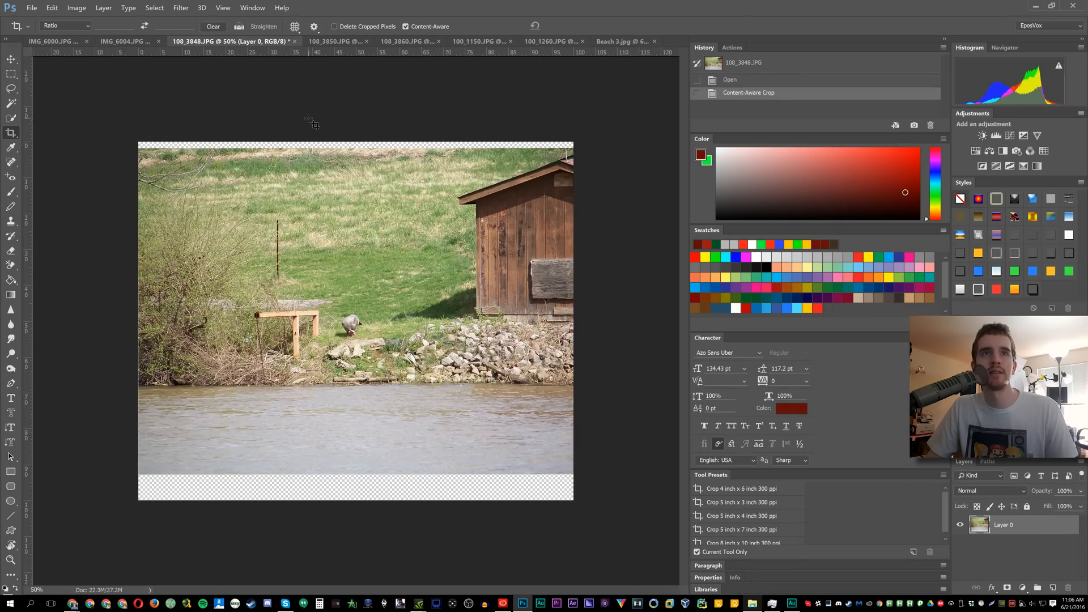
mouse_move(321, 188)
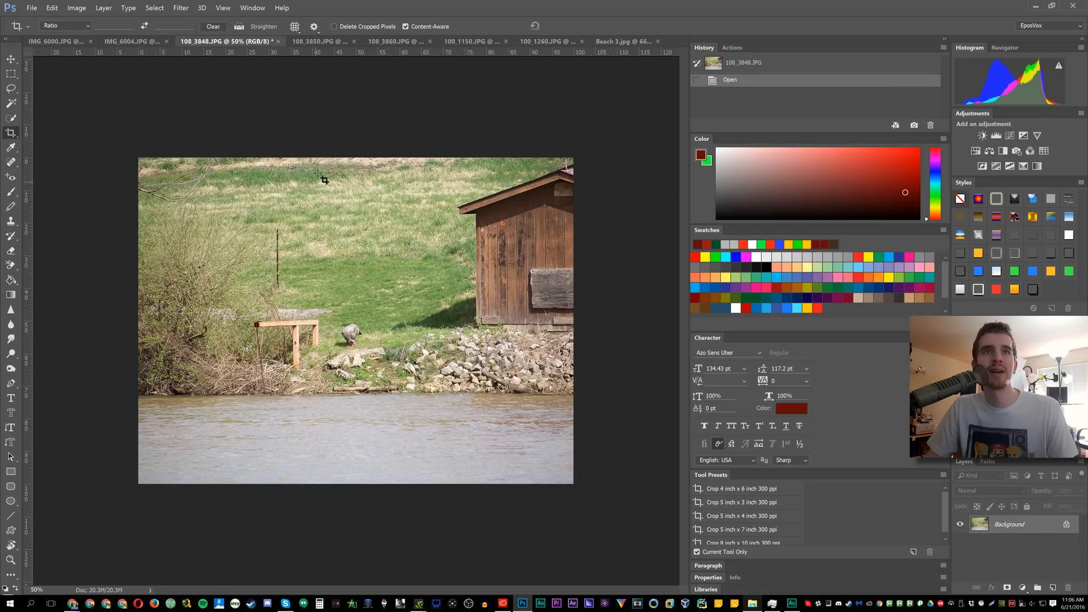
mouse_move(198, 372)
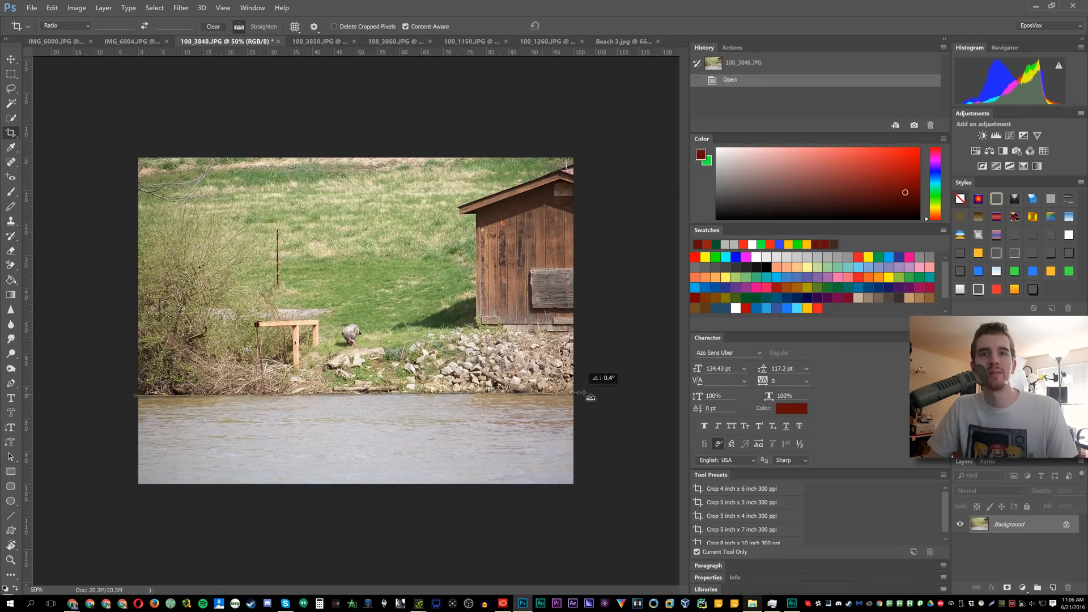
key("Enter")
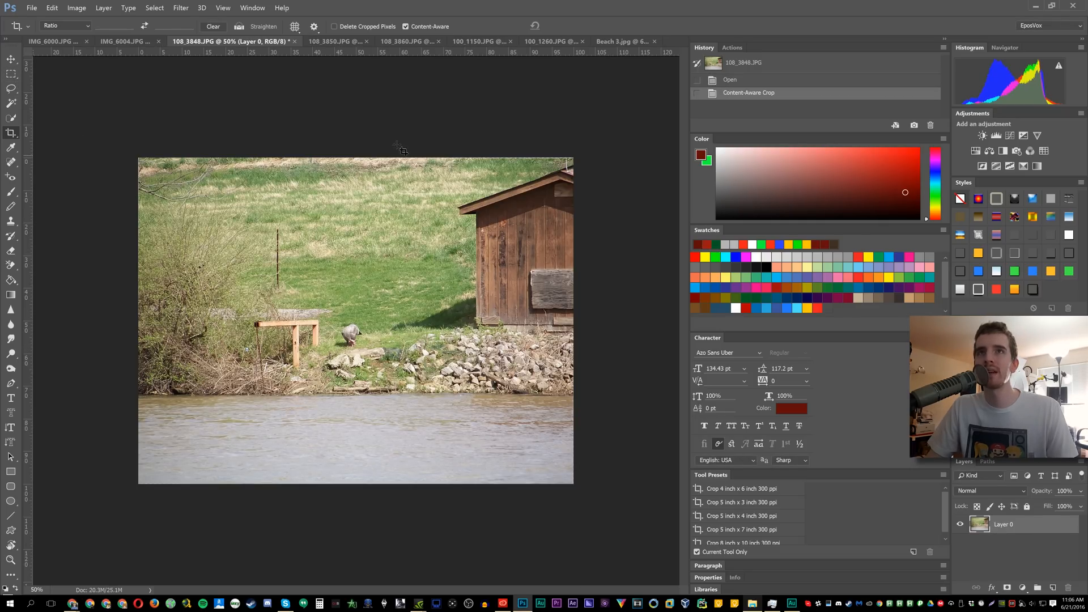
mouse_move(385, 495)
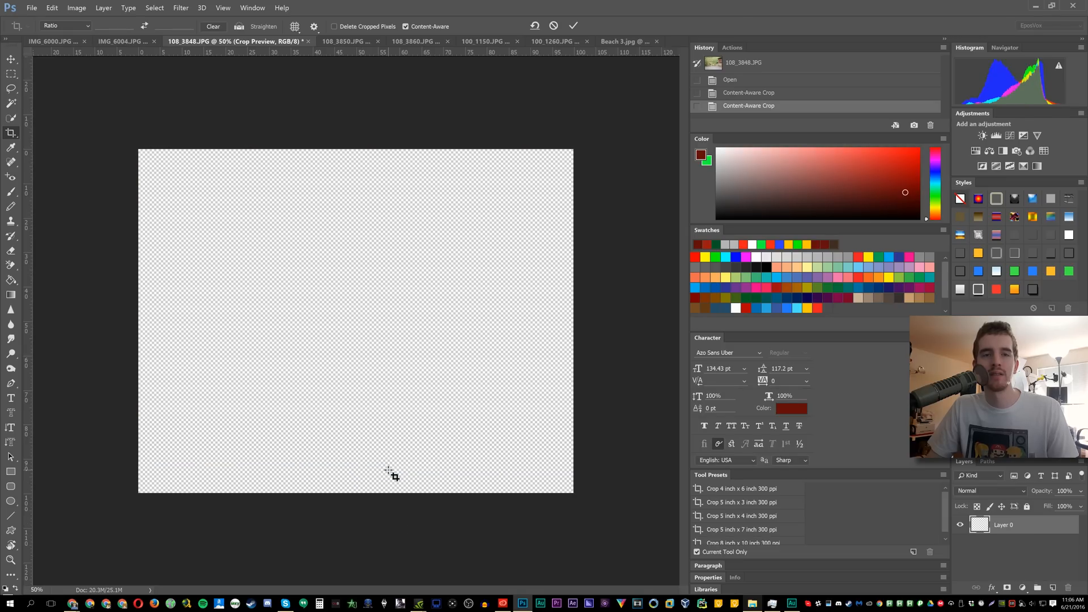
Commit the shed photo's crop and pan across the enlarged grass to check the fill
left_click(574, 26)
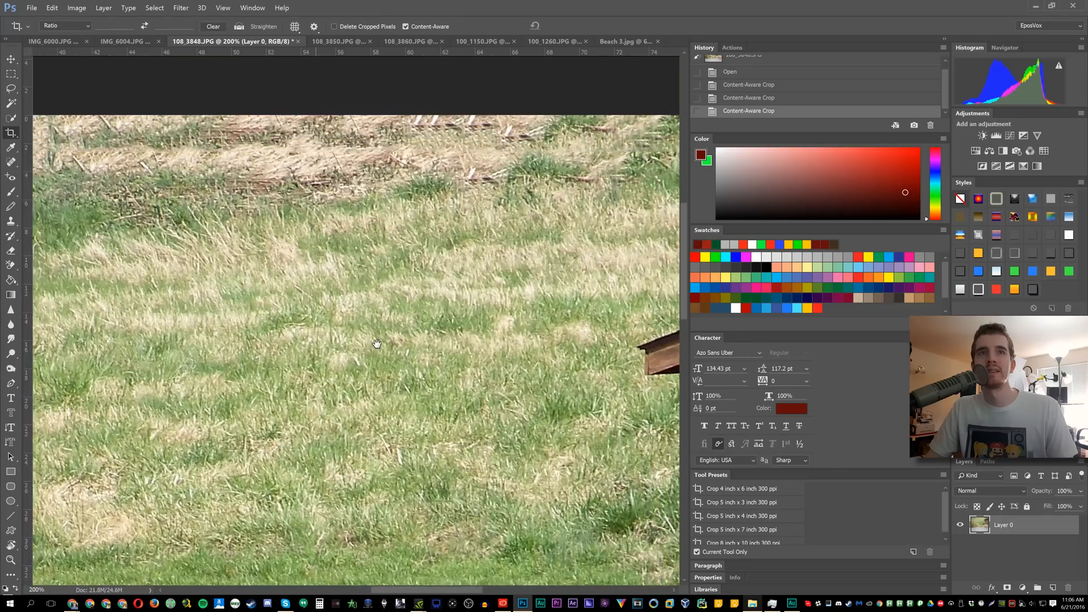
left_click_drag(354, 260, 358, 385)
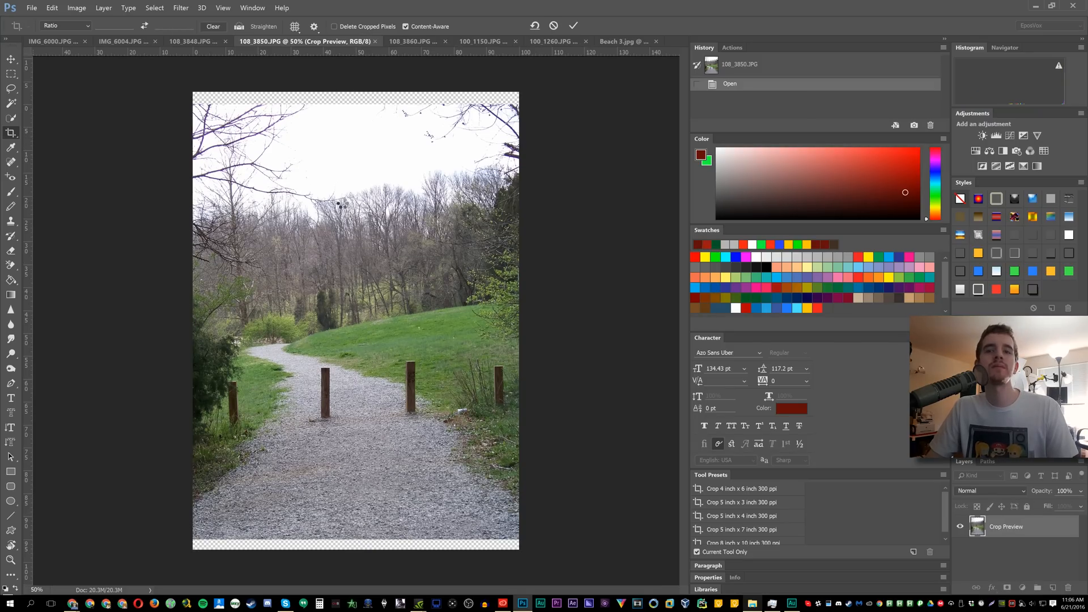
Commit the trail photo's extended crop, then switch to the palm-tree photo
left_click(573, 25)
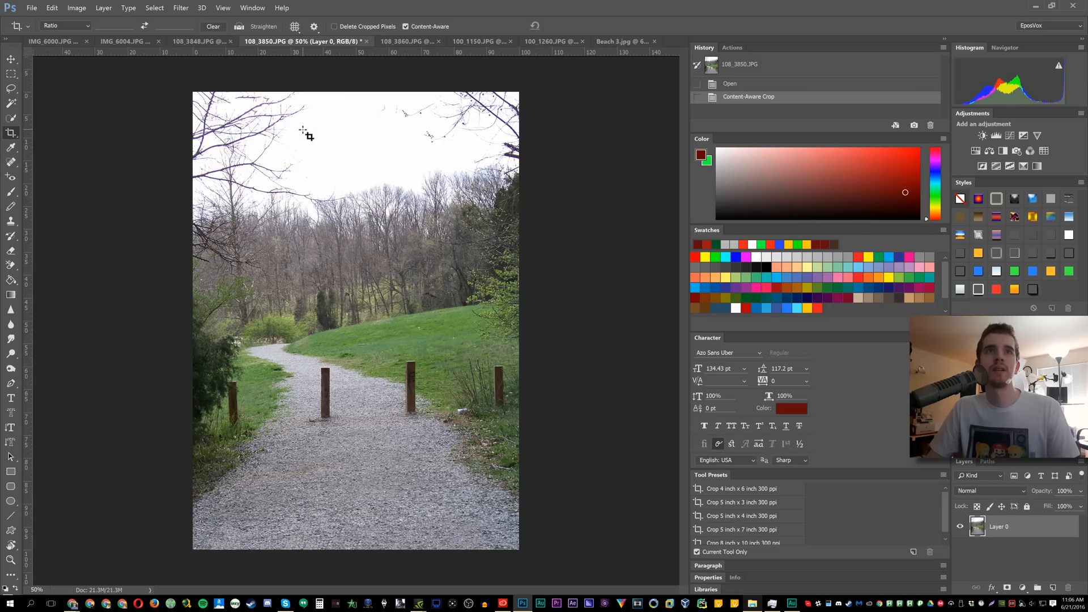
mouse_move(257, 104)
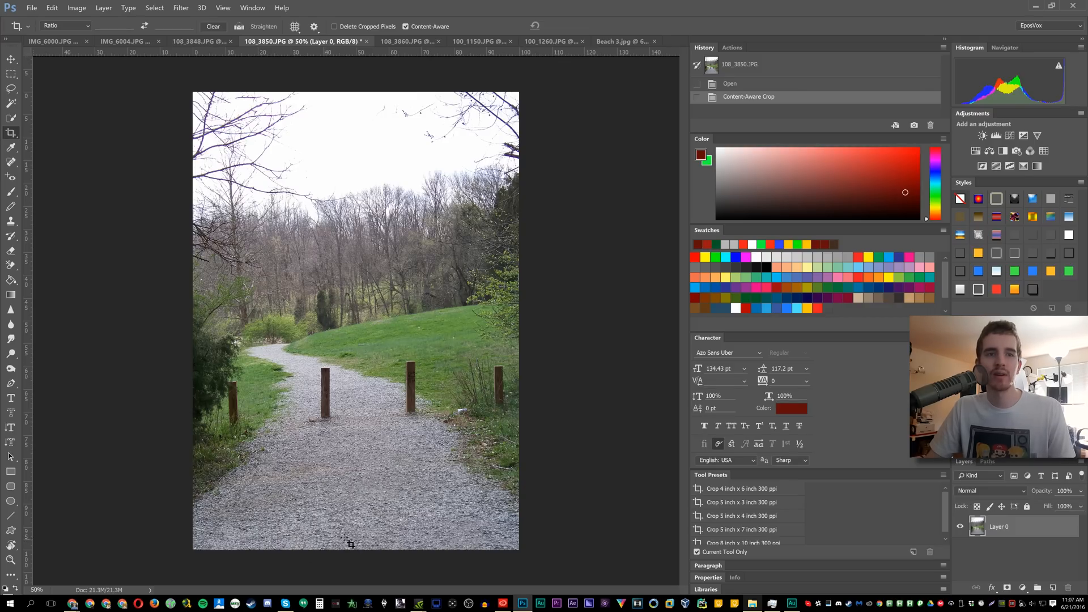
mouse_move(451, 72)
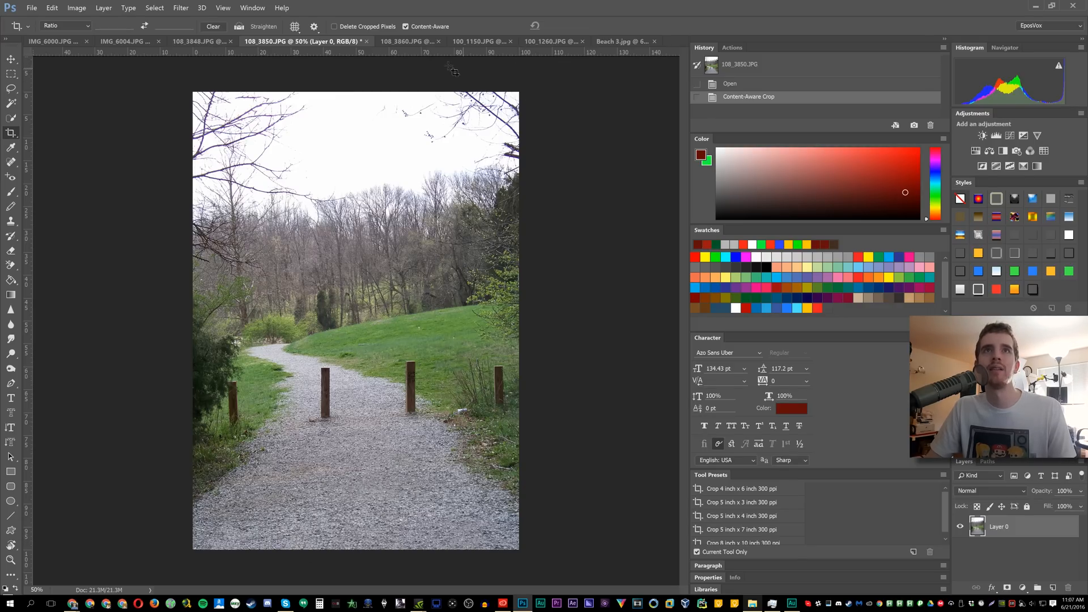
left_click(406, 41)
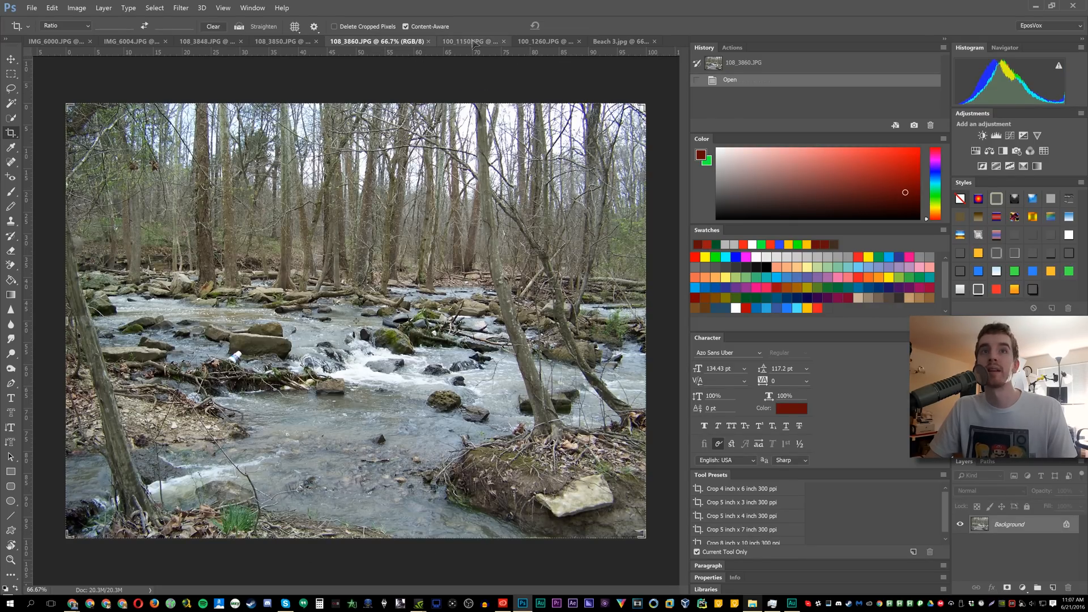
left_click(469, 40)
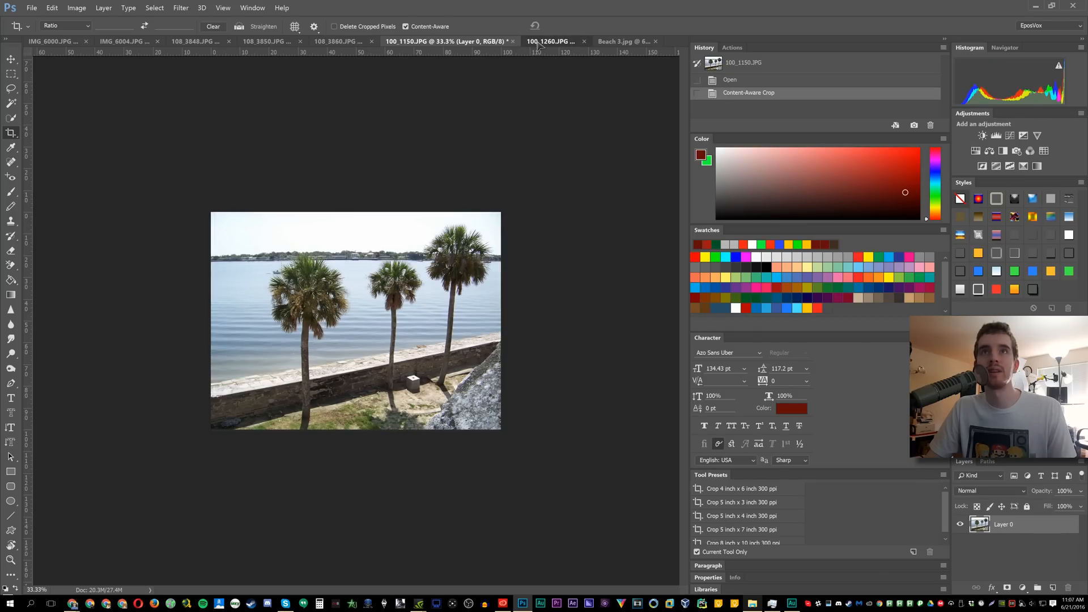
Commit an enlarged Content-Aware crop on 100_1260.JPG and pan along the zoomed horizon
left_click(550, 41)
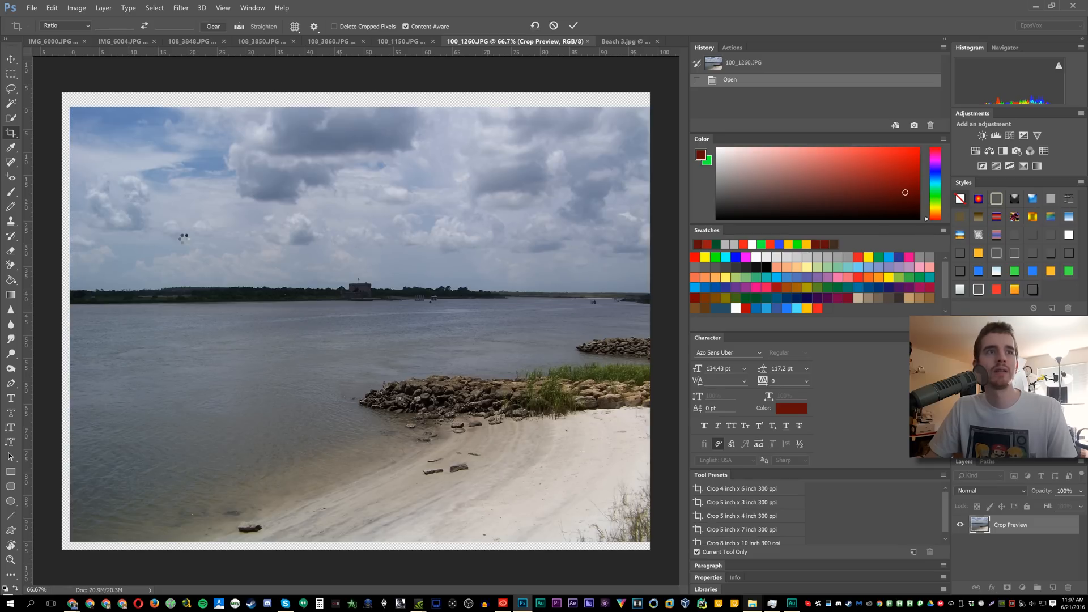
left_click(573, 25)
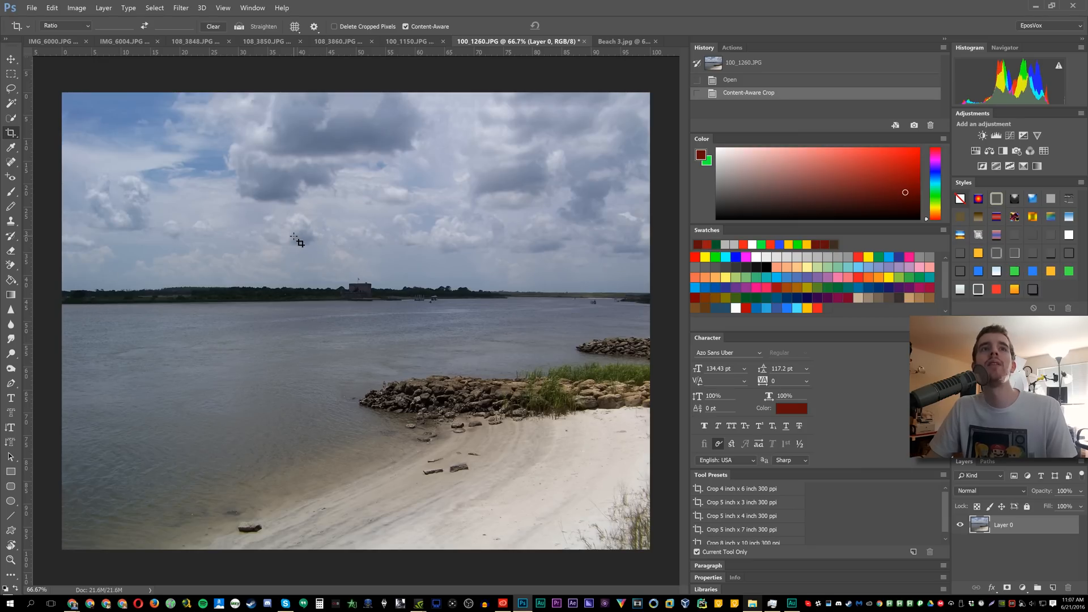
mouse_move(465, 102)
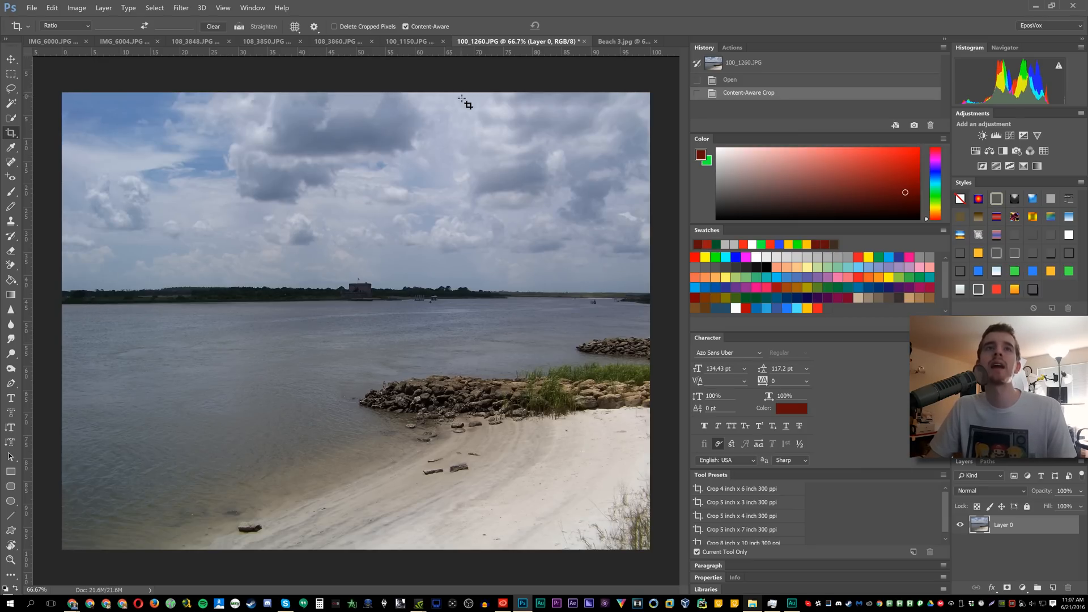
mouse_move(564, 116)
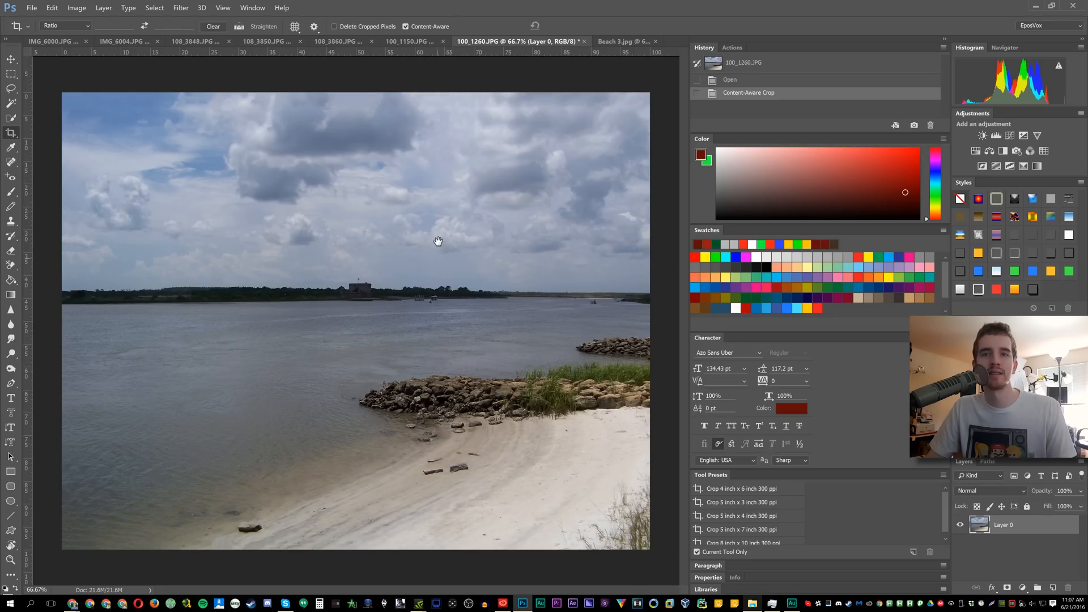
mouse_move(81, 315)
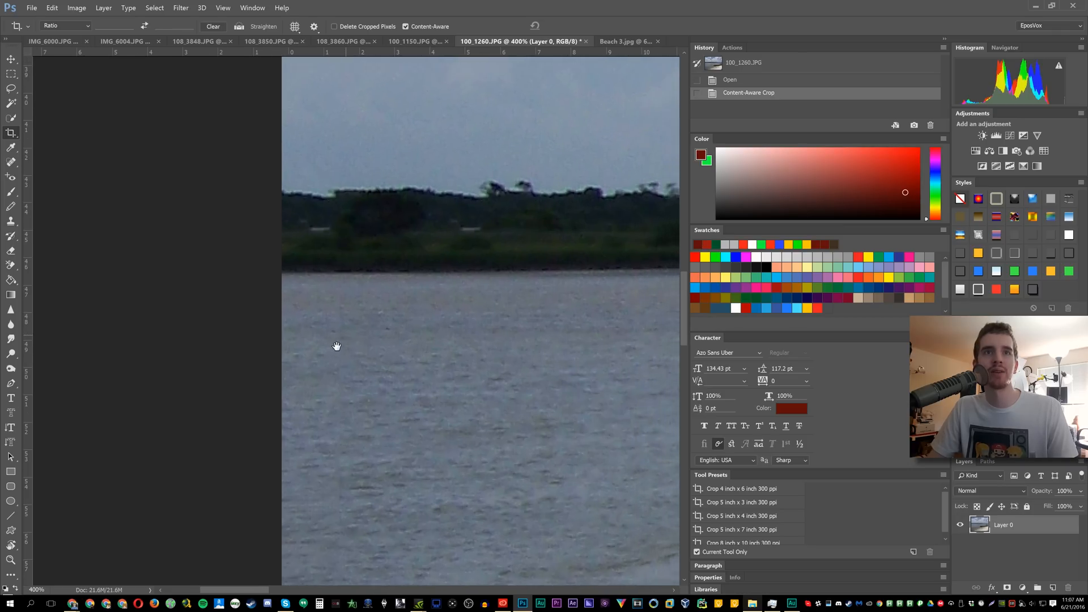
left_click_drag(336, 346, 216, 458)
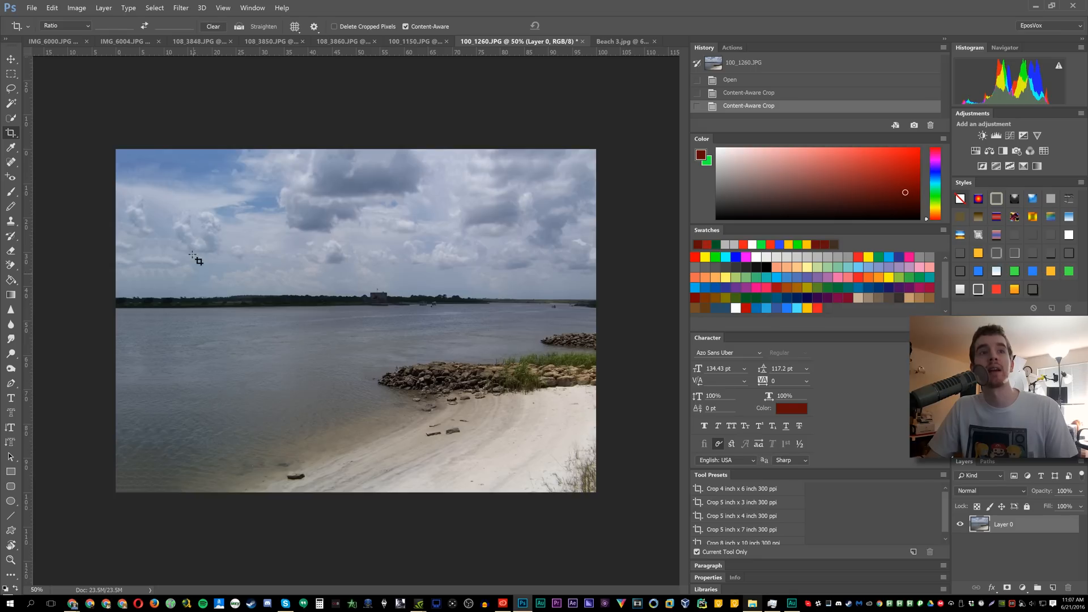
mouse_move(129, 259)
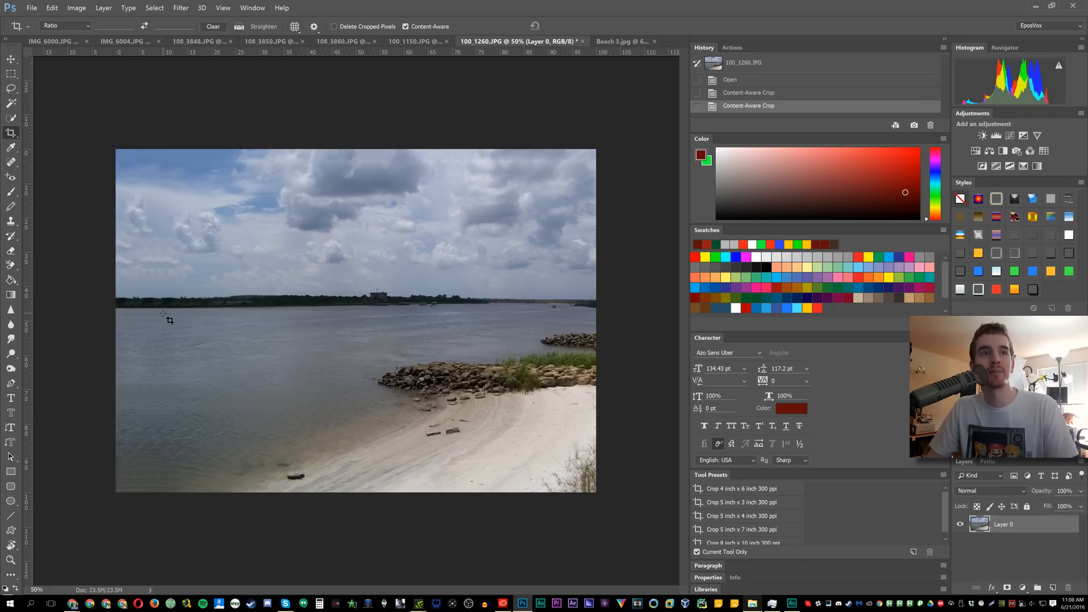
mouse_move(319, 311)
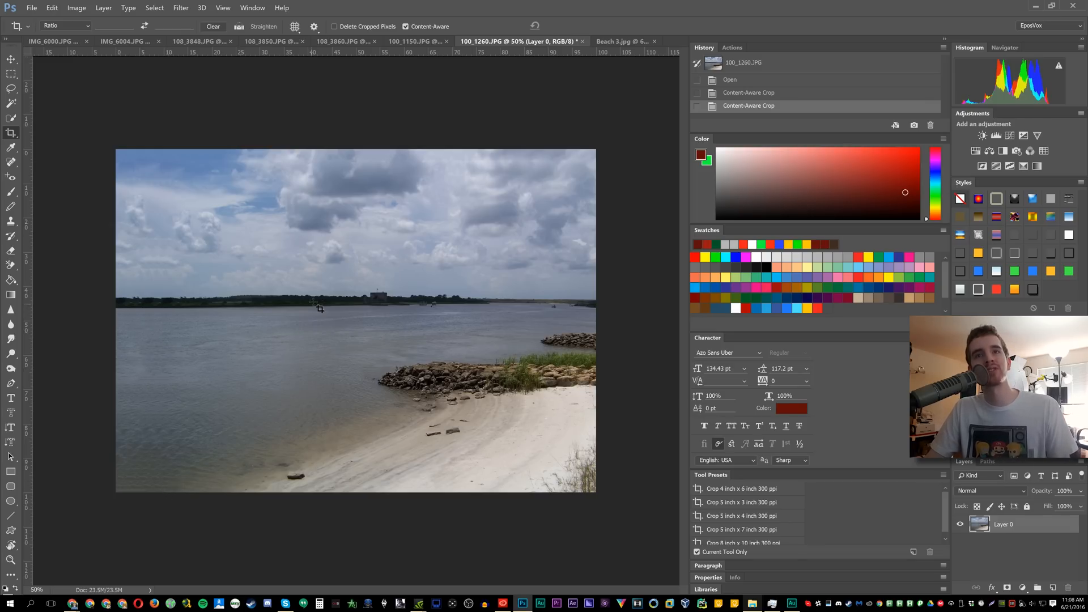
mouse_move(417, 336)
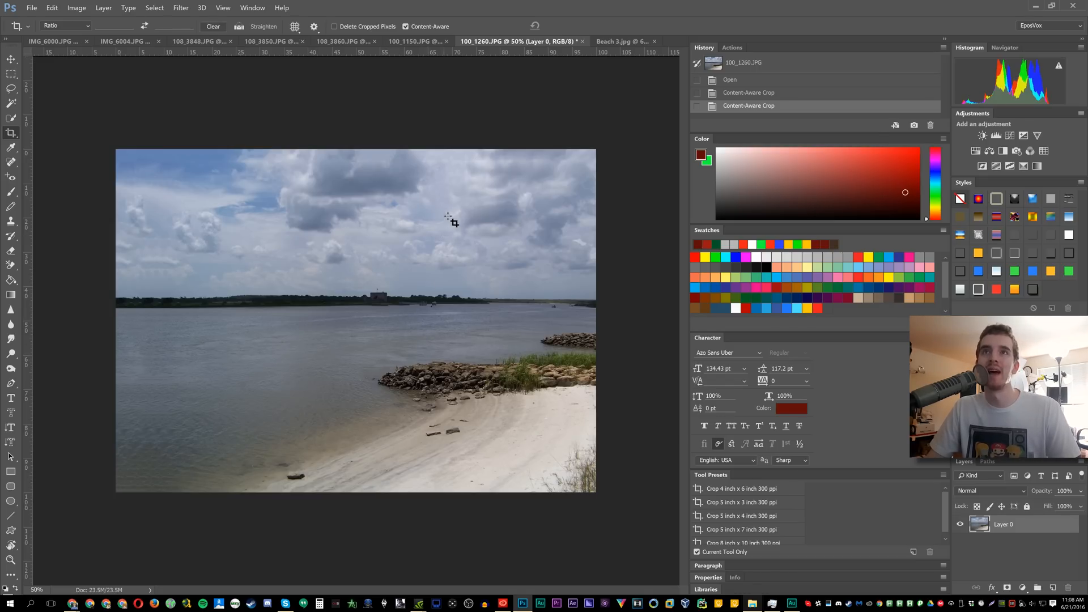
Switch to the Beach 3.jpg photo with trees
left_click(619, 41)
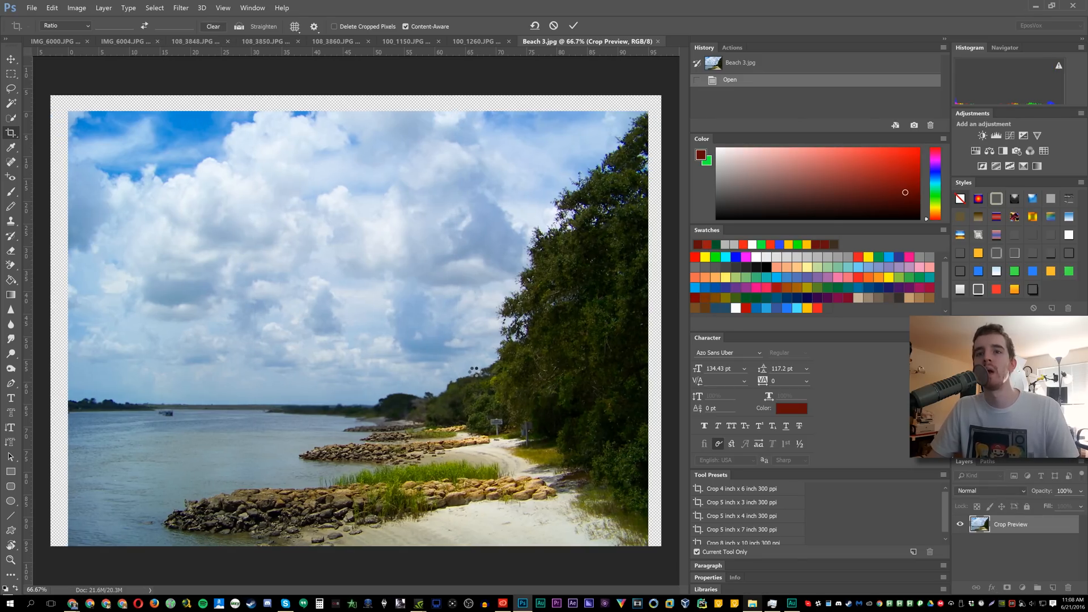
Commit the Content-Aware crop on Beach 3.jpg, filling its extended borders
left_click(573, 25)
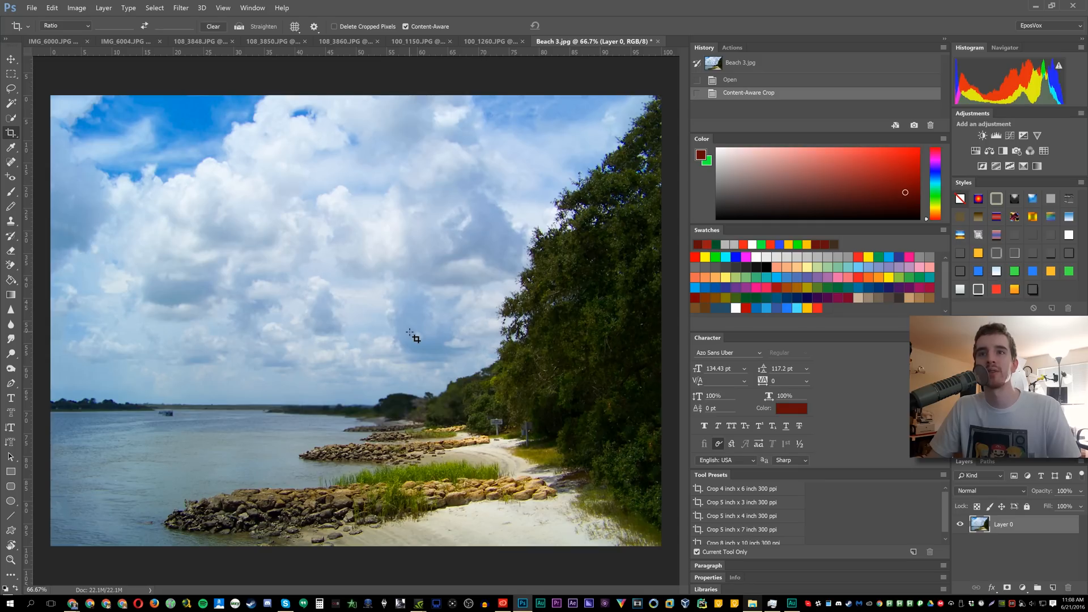
mouse_move(80, 253)
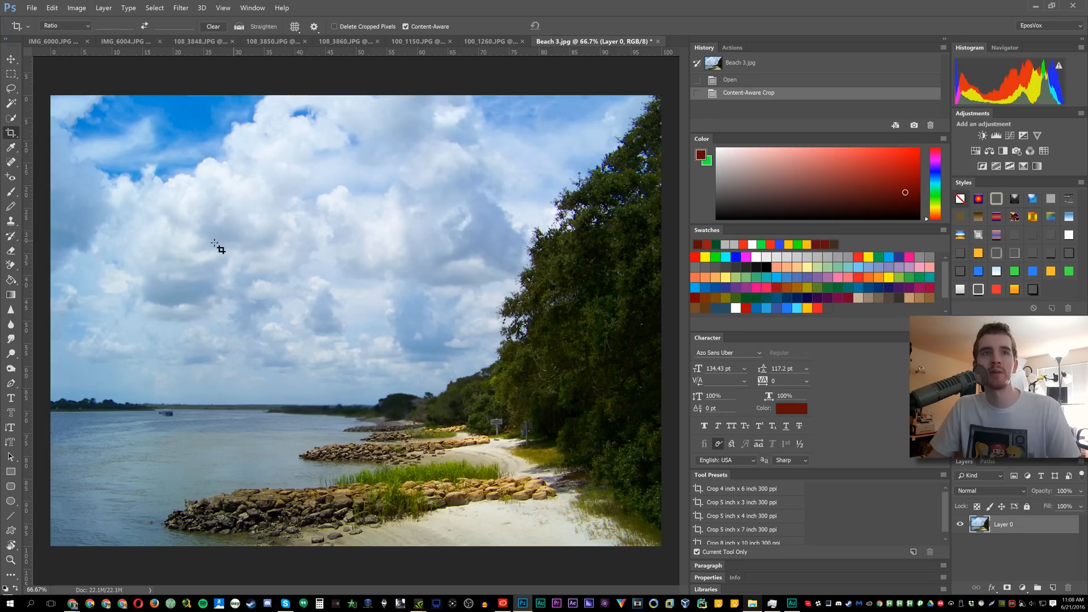
mouse_move(85, 346)
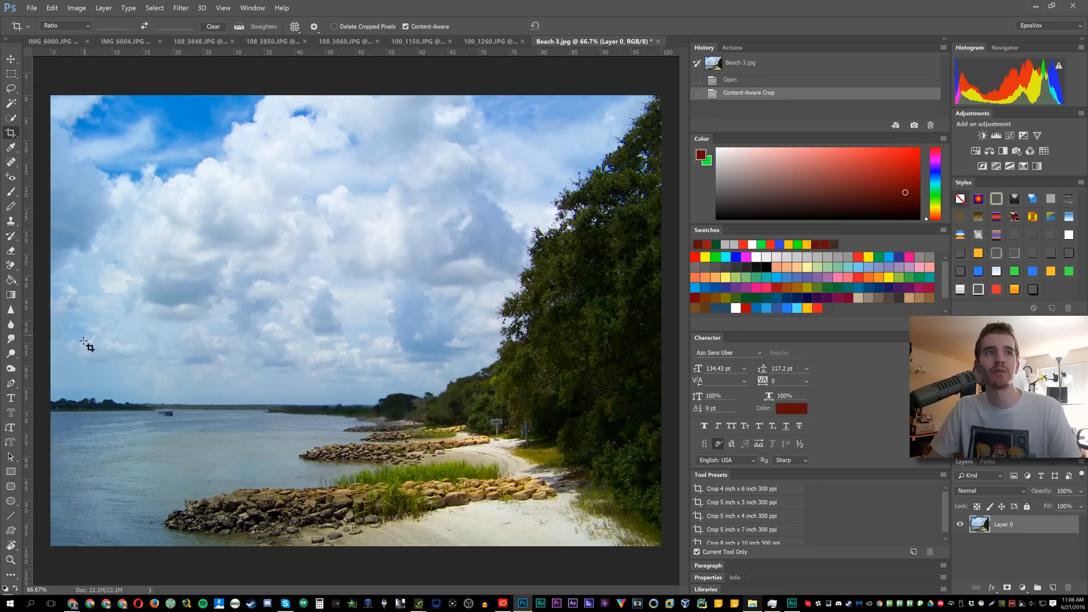
mouse_move(646, 310)
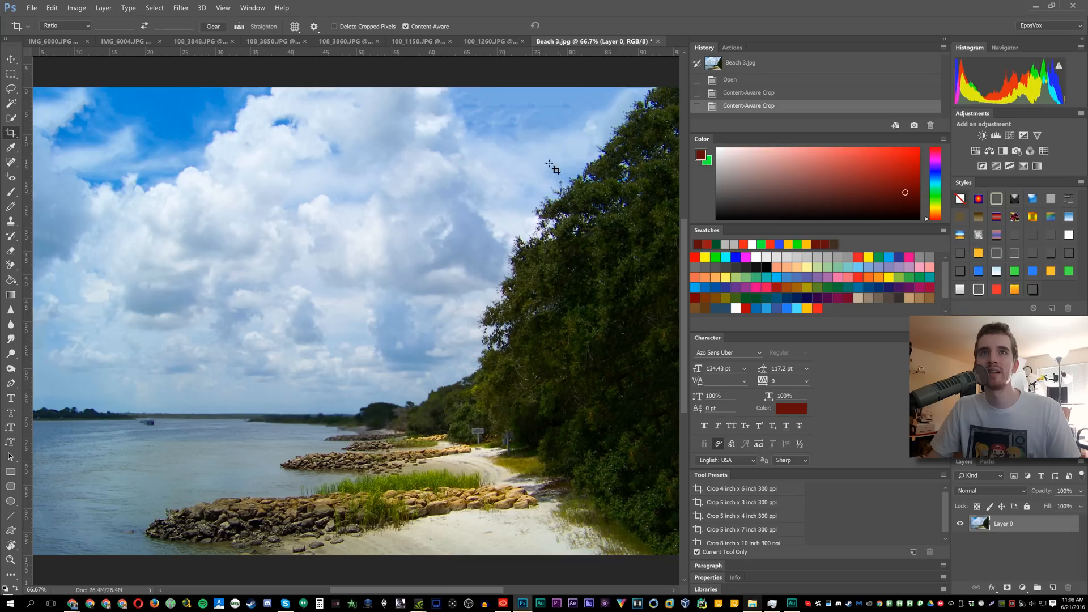
mouse_move(548, 120)
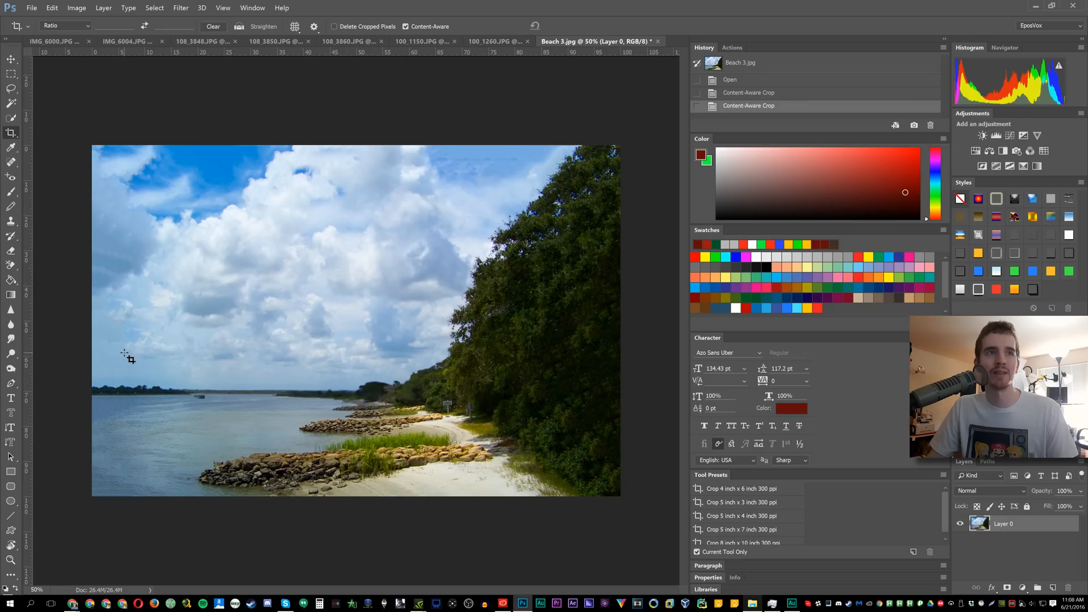
mouse_move(116, 196)
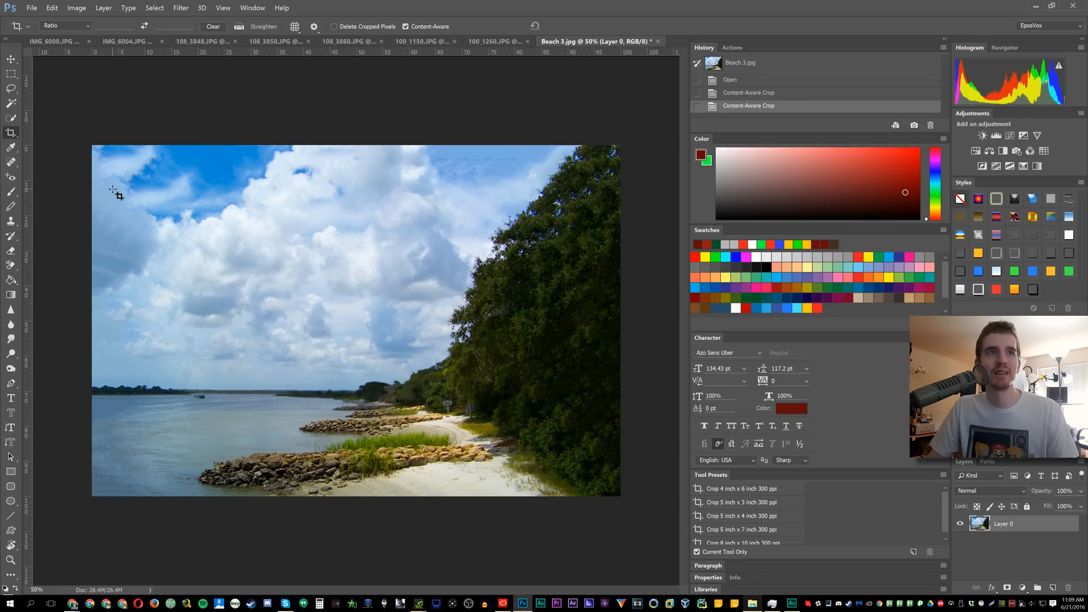
mouse_move(456, 160)
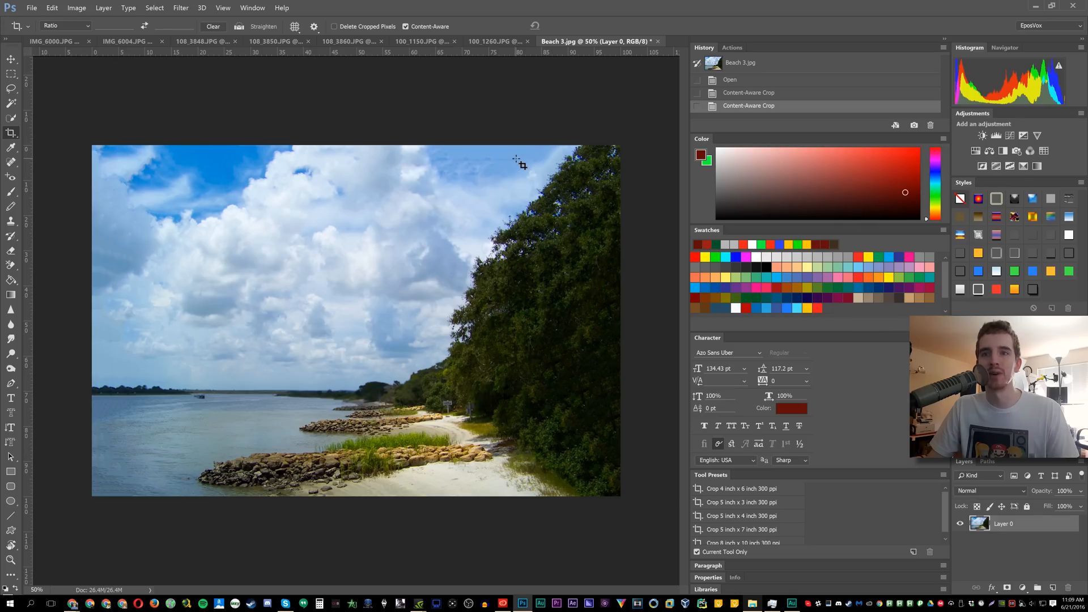
mouse_move(511, 157)
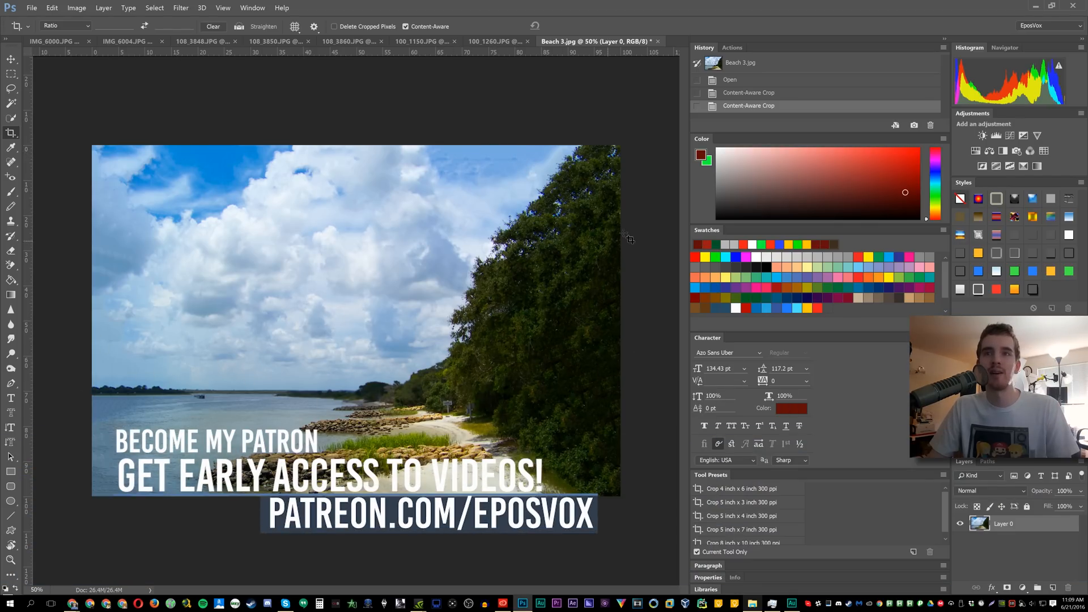
mouse_move(572, 237)
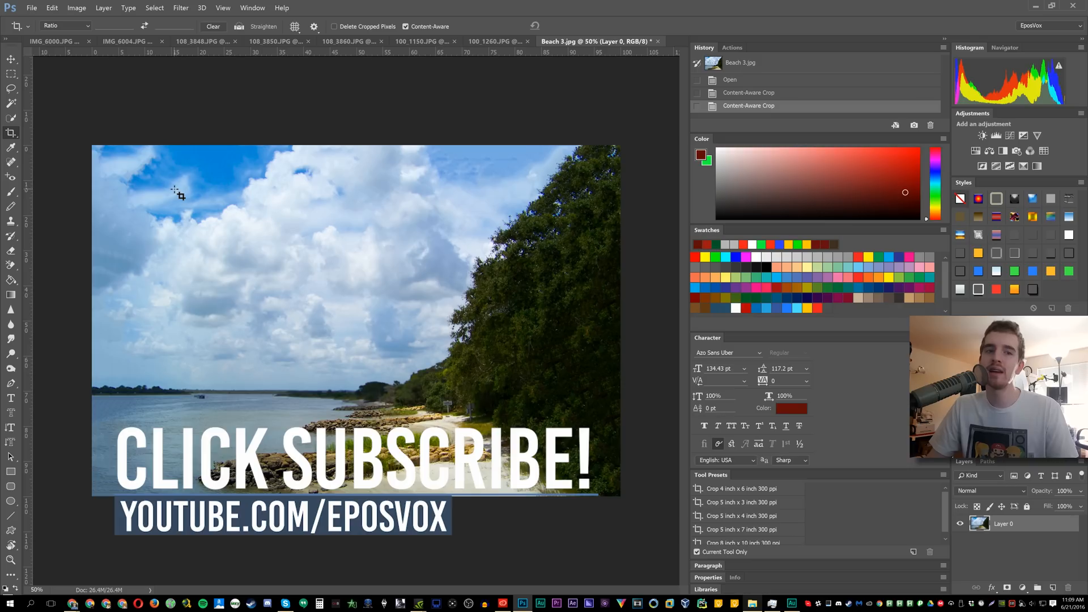
mouse_move(283, 211)
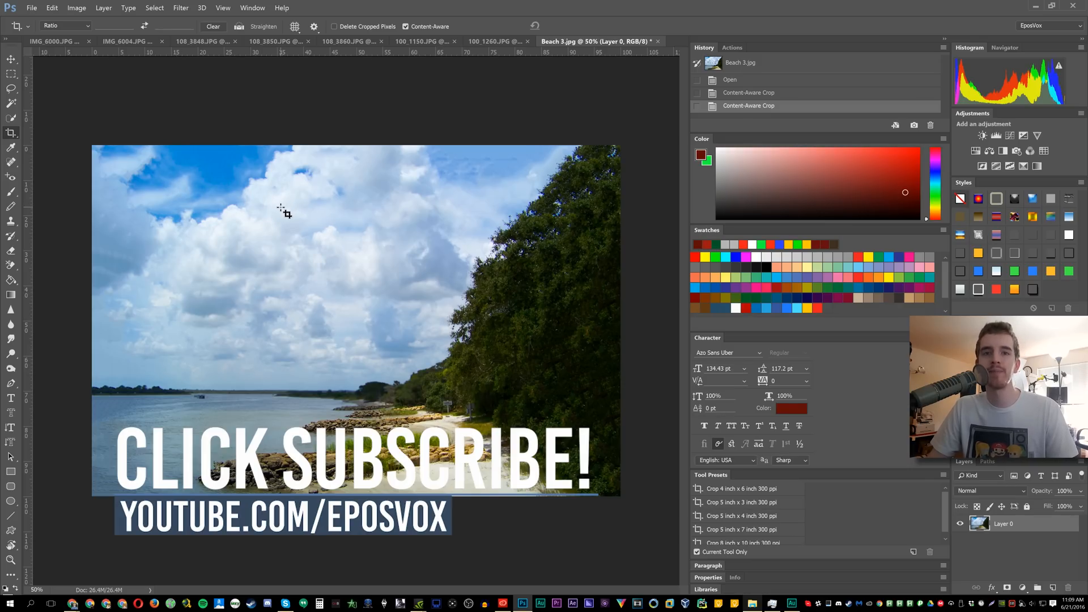